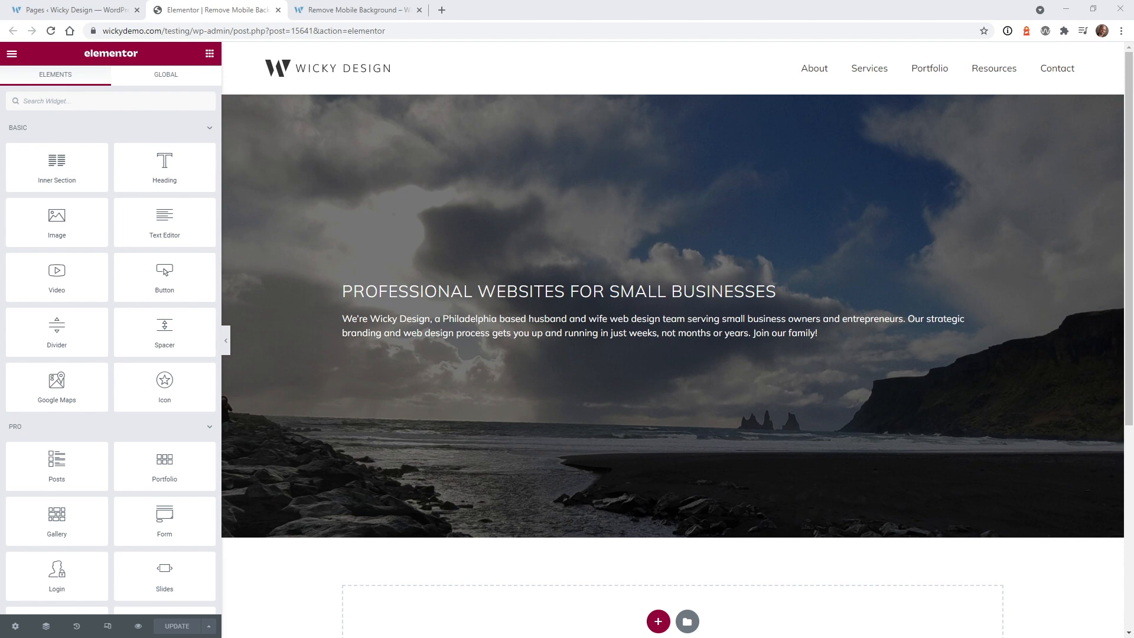
Step: Narrow the live Wicky Design test page to mobile width; the hero image still shows
{"action": "left_click", "coordinate": [355, 10]}
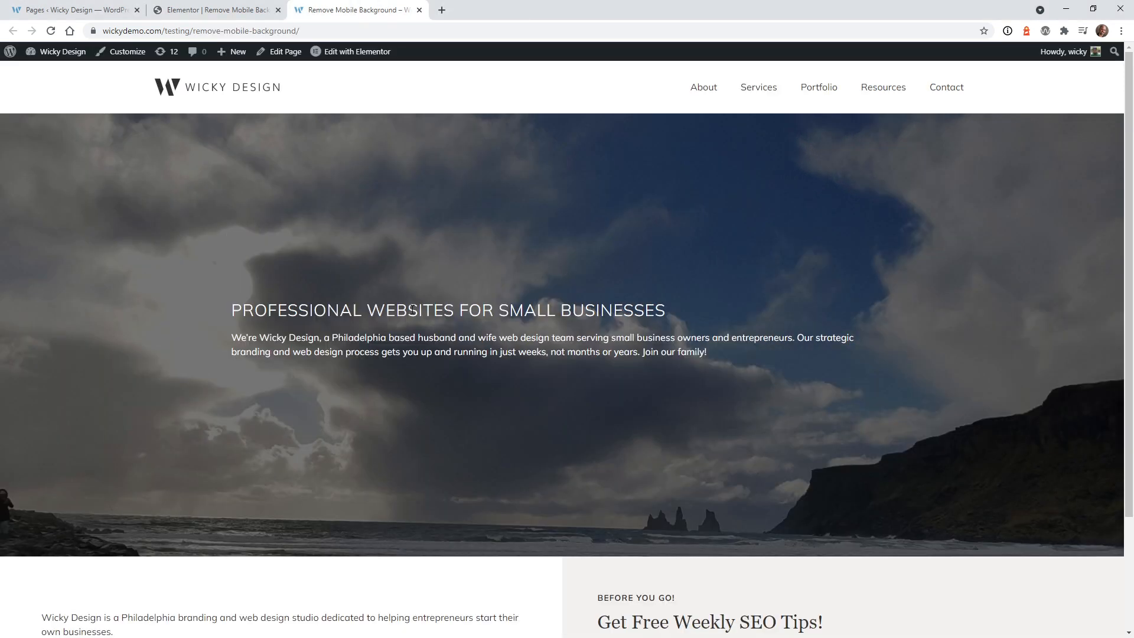
{"action": "mouse_move", "coordinate": [402, 119]}
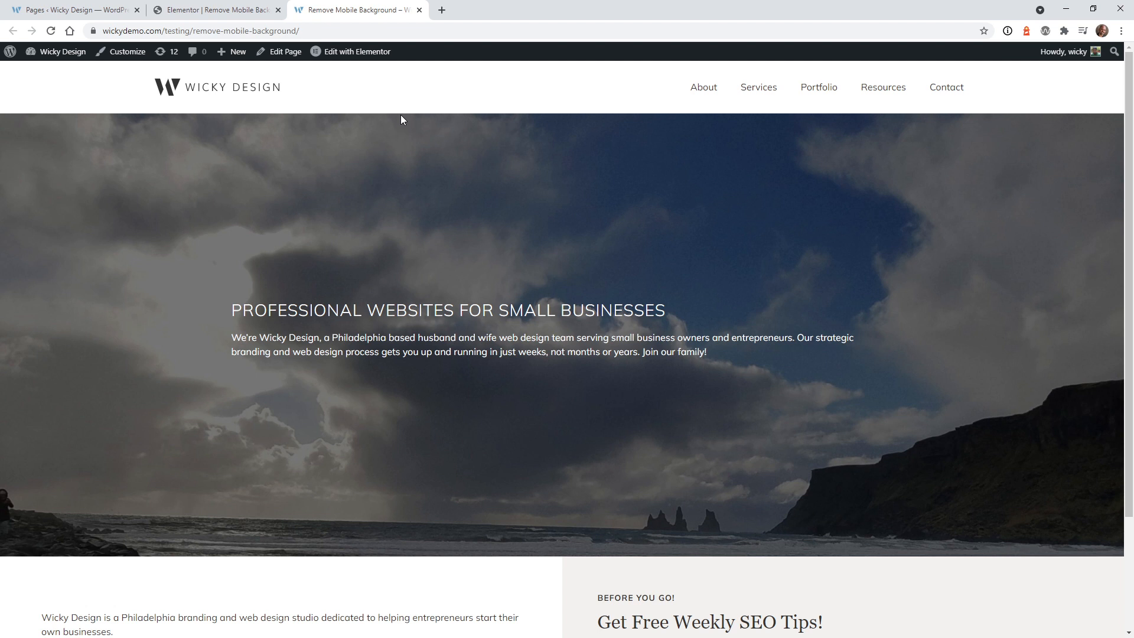
{"action": "left_click_drag", "start_coordinate": [499, 310], "coordinate": [571, 310]}
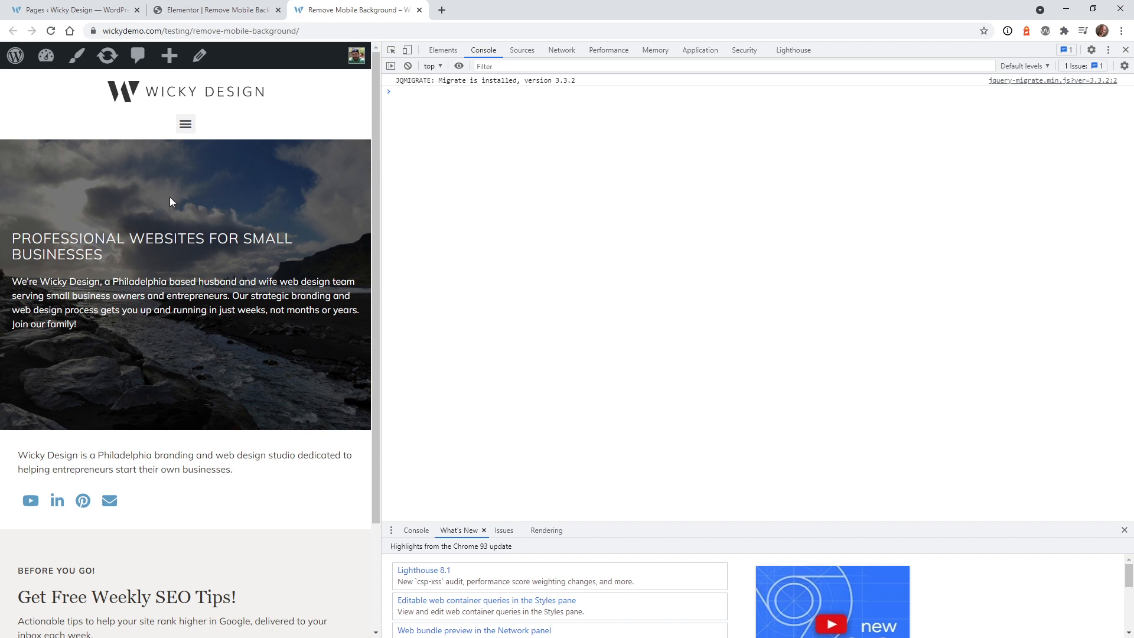
{"action": "mouse_move", "coordinate": [194, 188]}
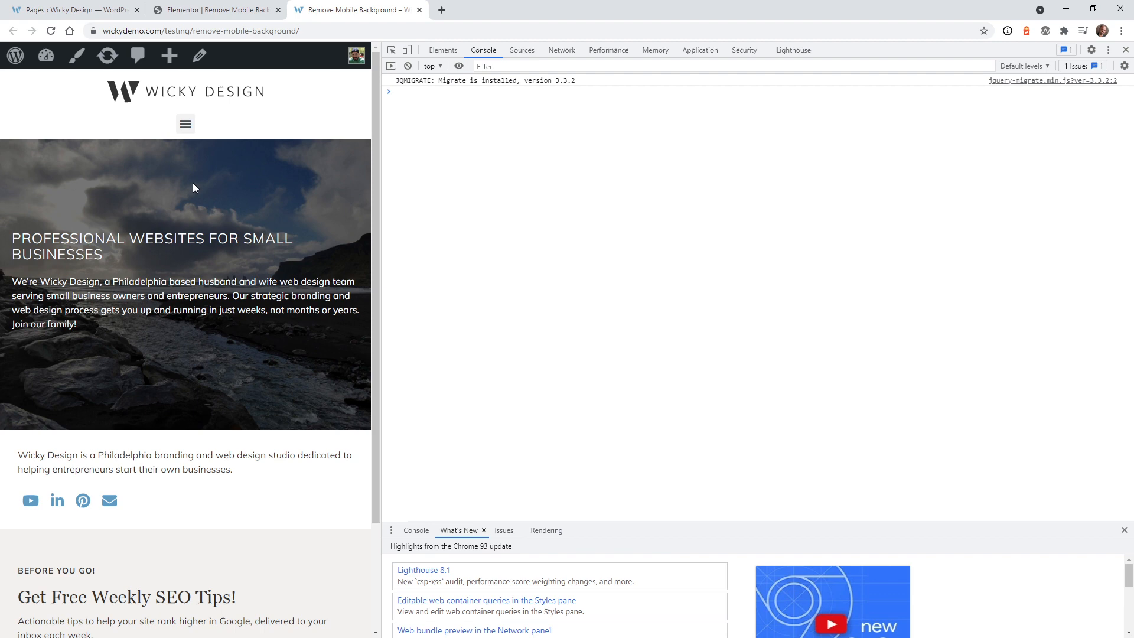
Step: In the Elementor editor, select the hero section and open its Style settings
{"action": "left_click", "coordinate": [214, 9]}
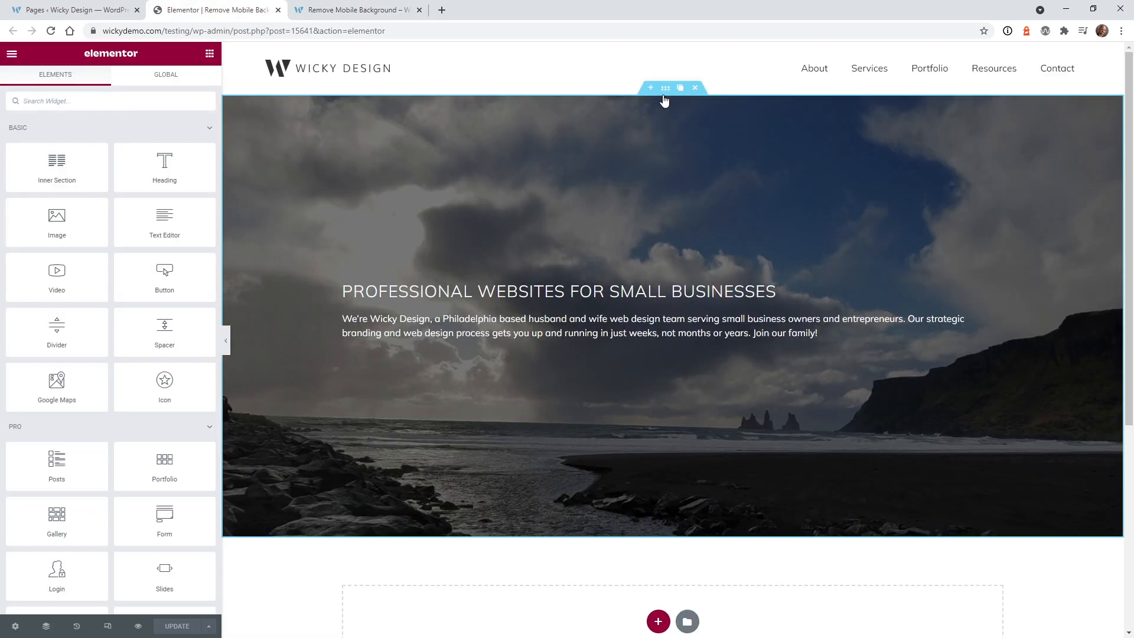
{"action": "left_click", "coordinate": [680, 88]}
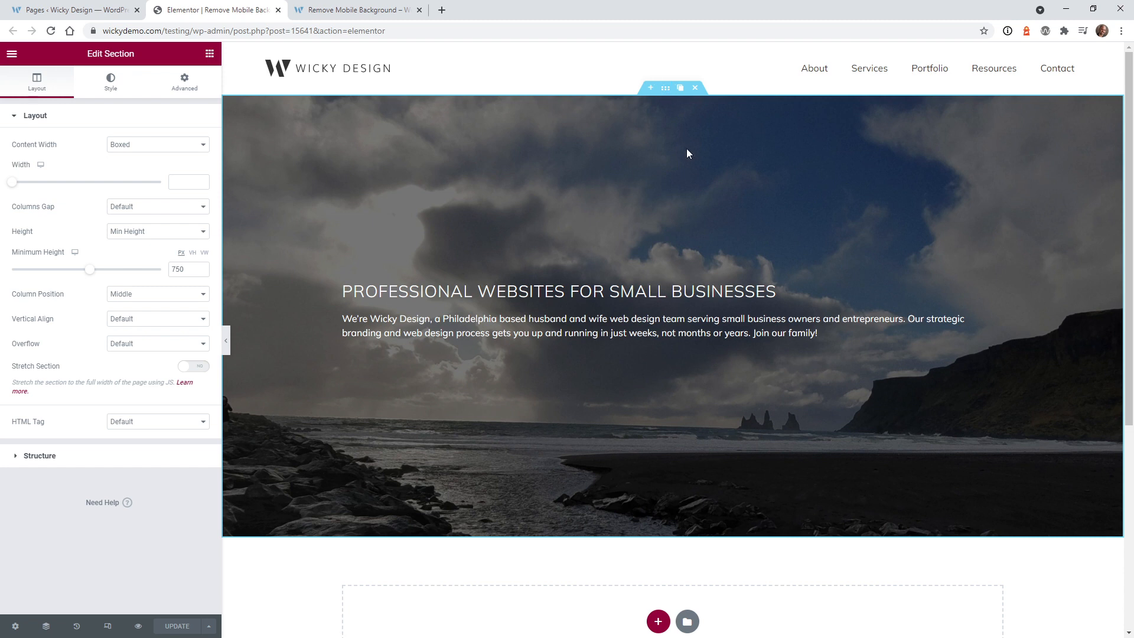
{"action": "left_click", "coordinate": [110, 80]}
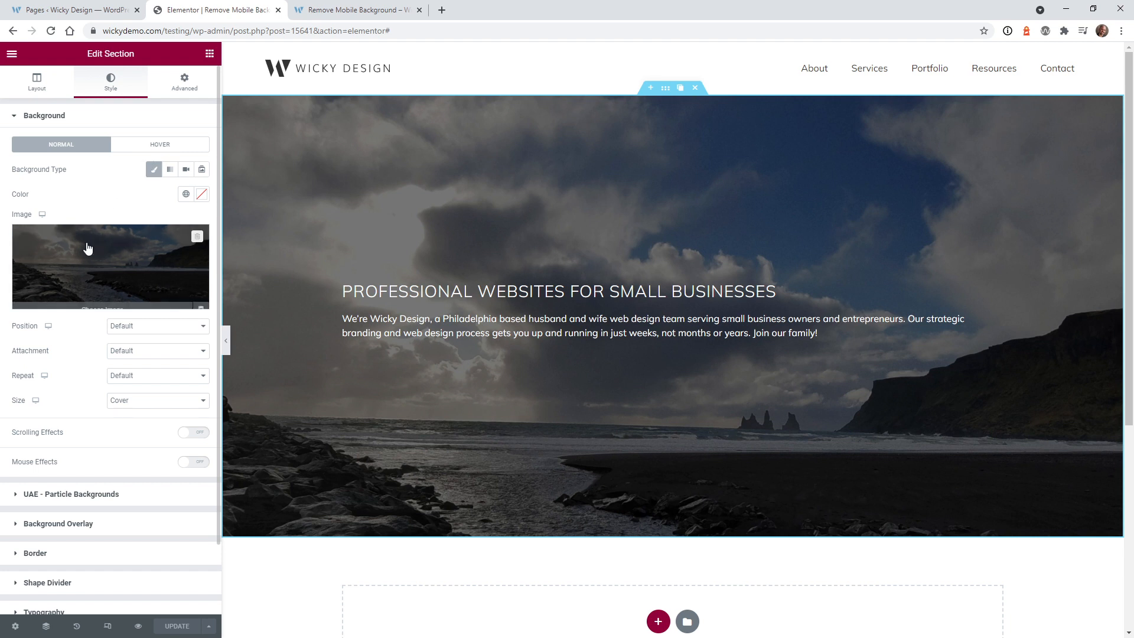
{"action": "mouse_move", "coordinate": [43, 215]}
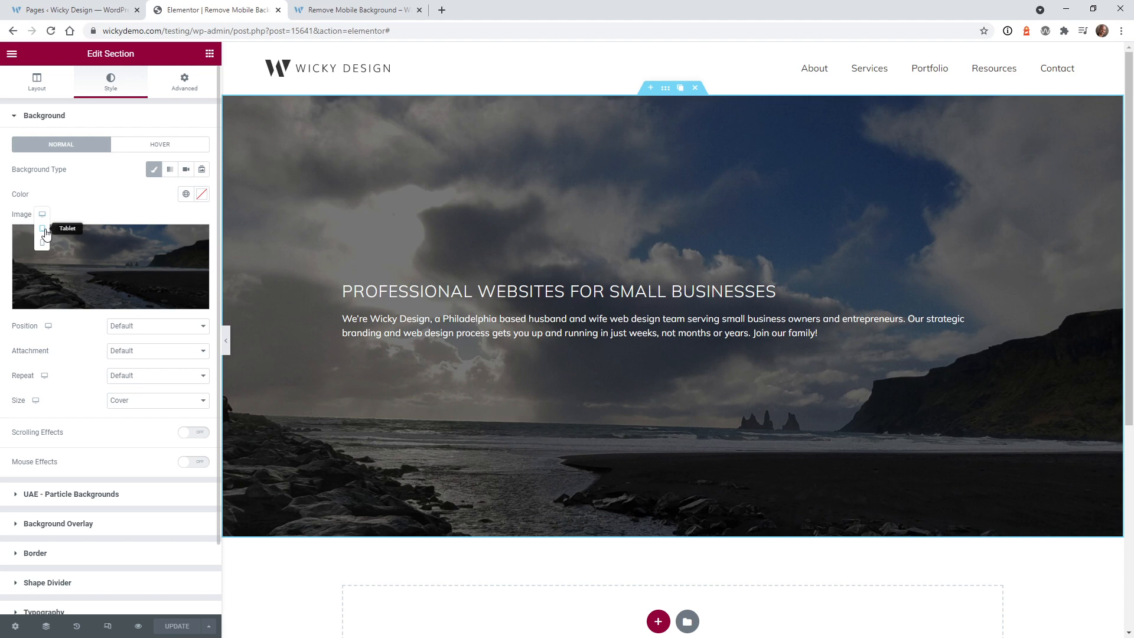
Step: Compare the seascape background on tablet, mobile and desktop, and check the overlay settings
{"action": "left_click", "coordinate": [42, 213]}
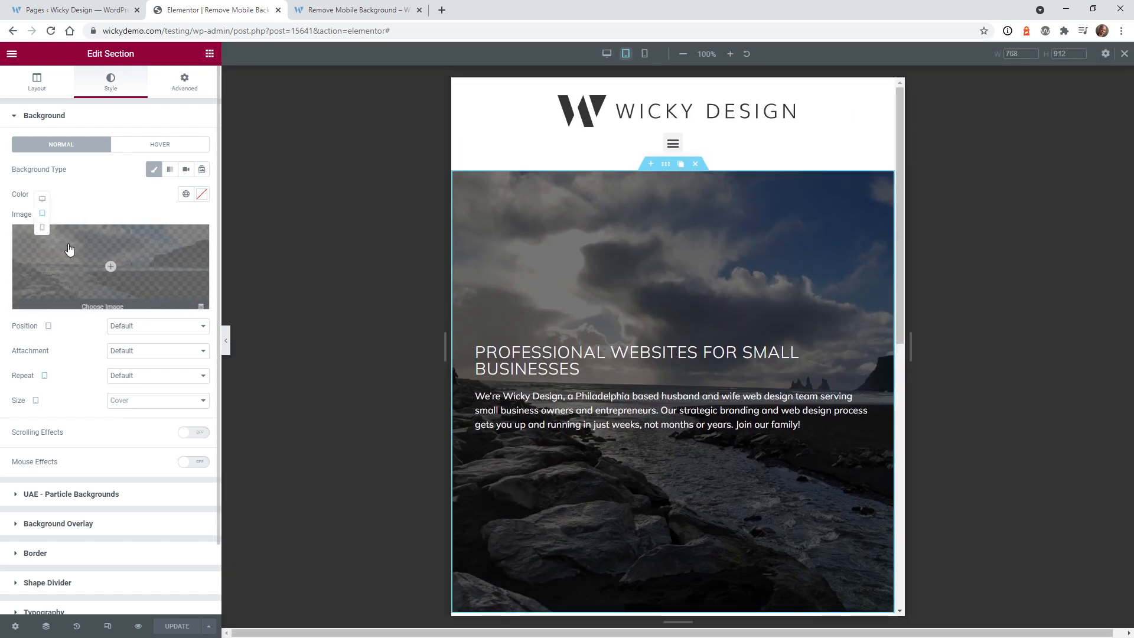
{"action": "left_click", "coordinate": [644, 54]}
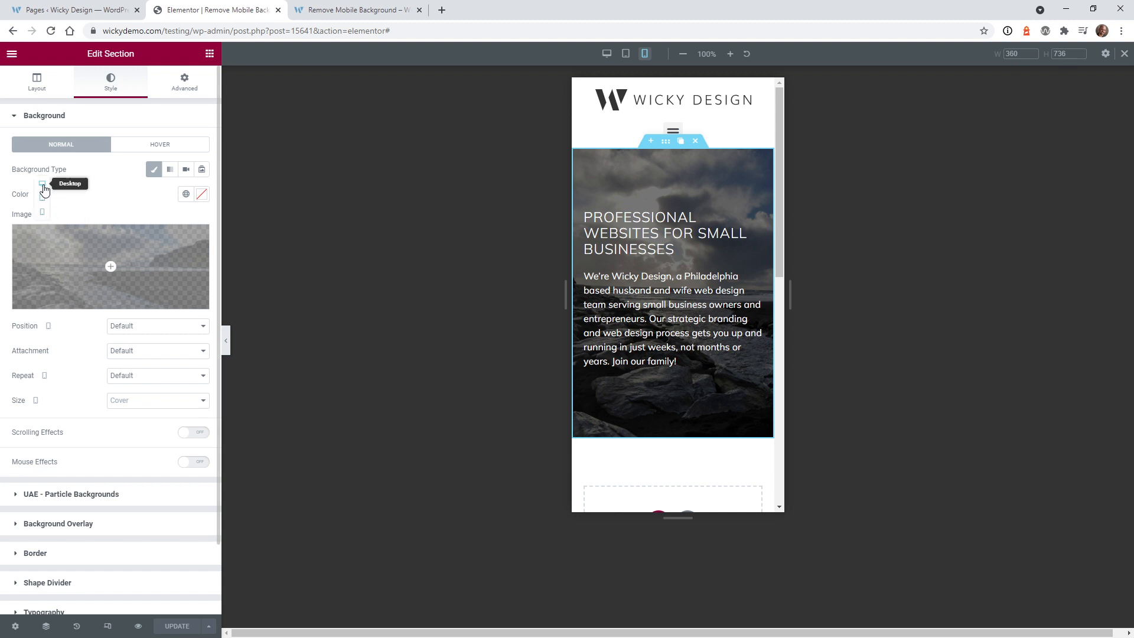
{"action": "left_click", "coordinate": [606, 54]}
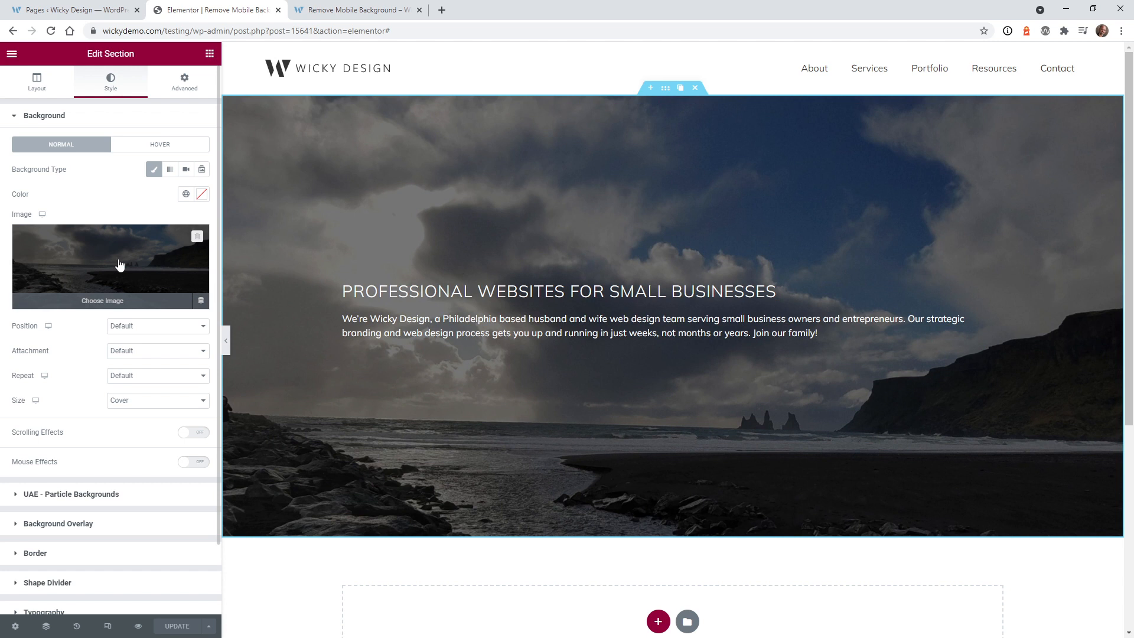
{"action": "mouse_move", "coordinate": [197, 254]}
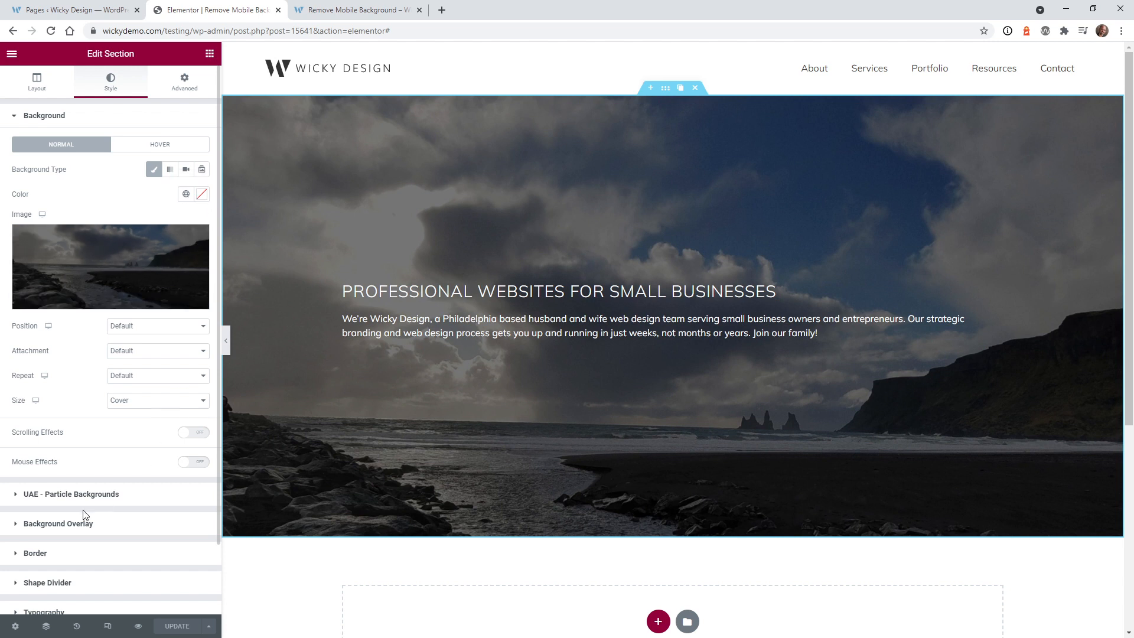
{"action": "left_click", "coordinate": [58, 524]}
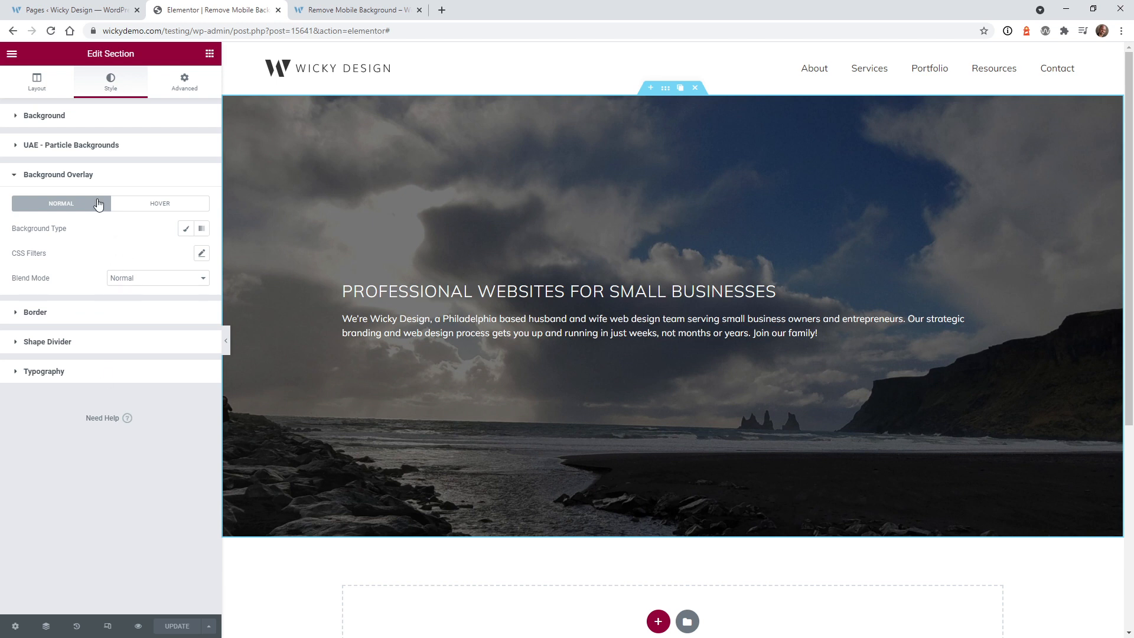
{"action": "left_click", "coordinate": [44, 115]}
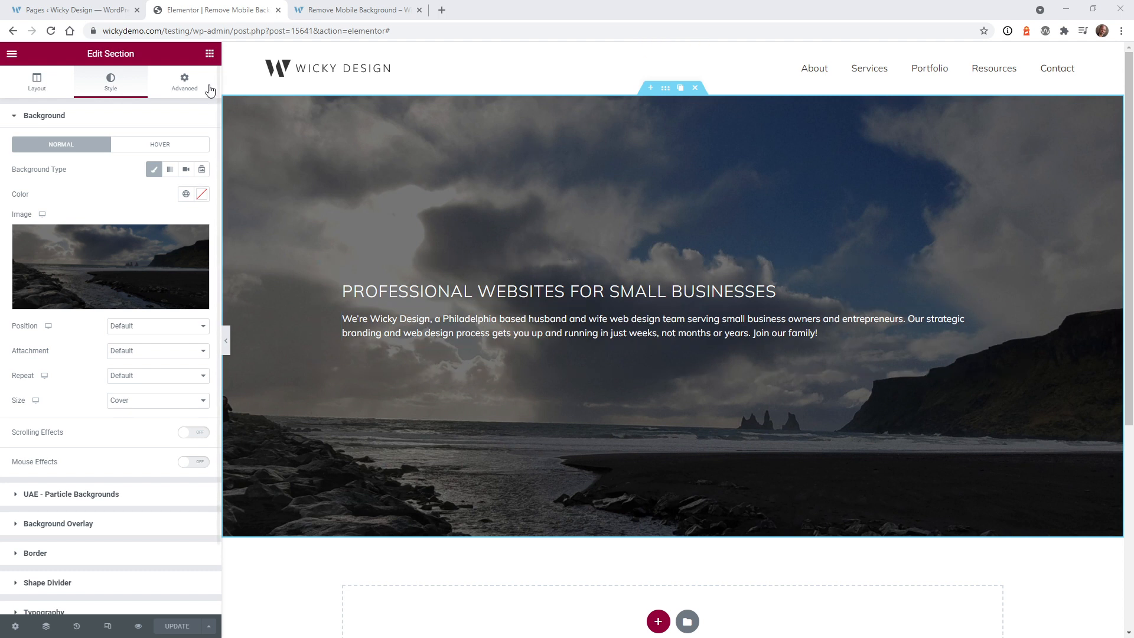
Step: Add a max-width 767px Custom CSS rule: background-image none !important plus background colour. Preview on mobile and tablet
{"action": "left_click", "coordinate": [183, 81]}
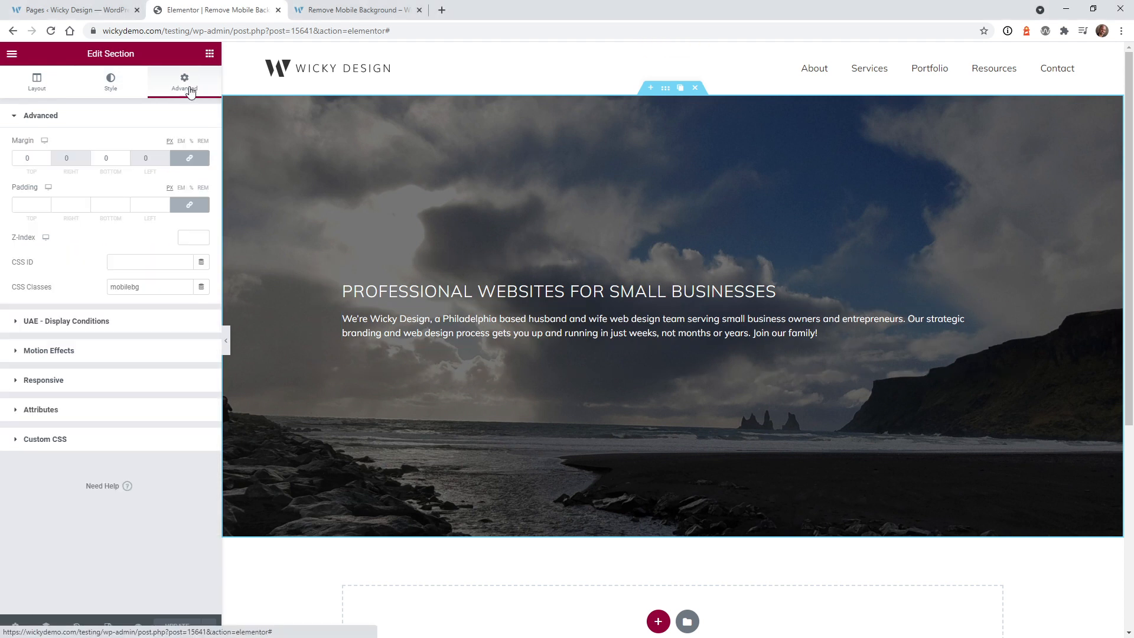
{"action": "mouse_move", "coordinate": [67, 446]}
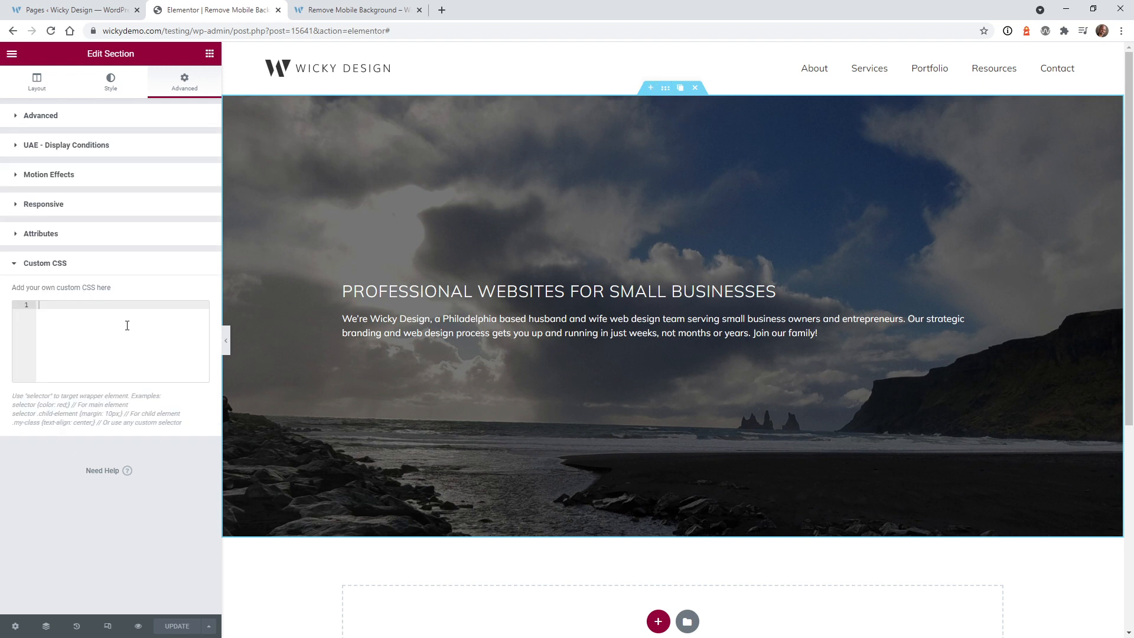
{"action": "type", "text": "@media (max-width: 767px) {selector {background-image:none!important;background-color: #5D9CC5;}}"}
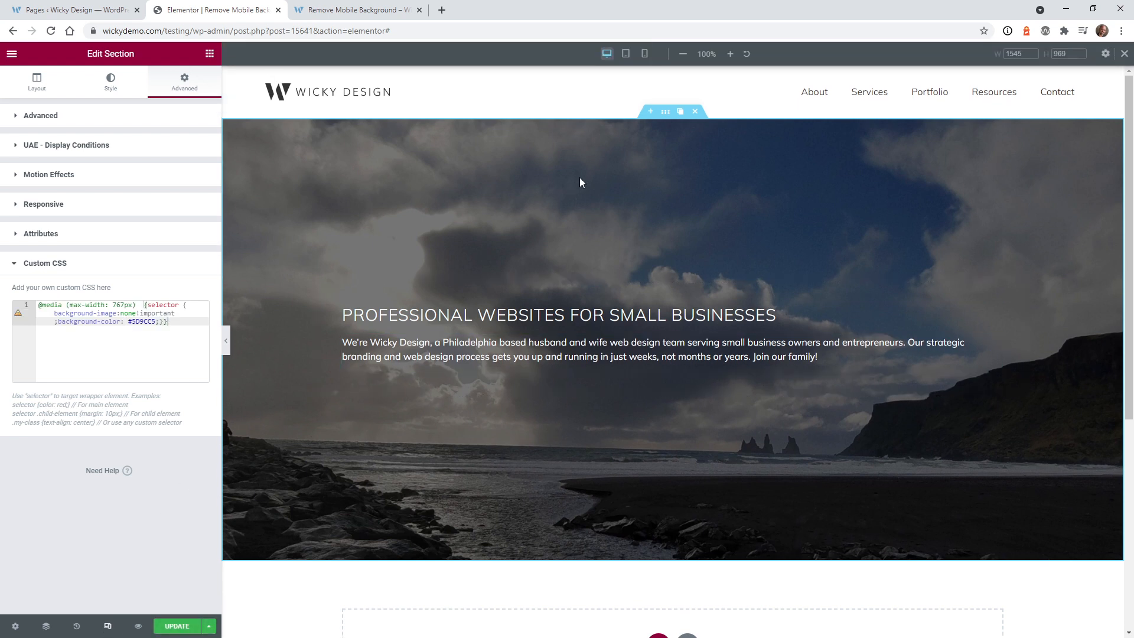
{"action": "left_click", "coordinate": [643, 53]}
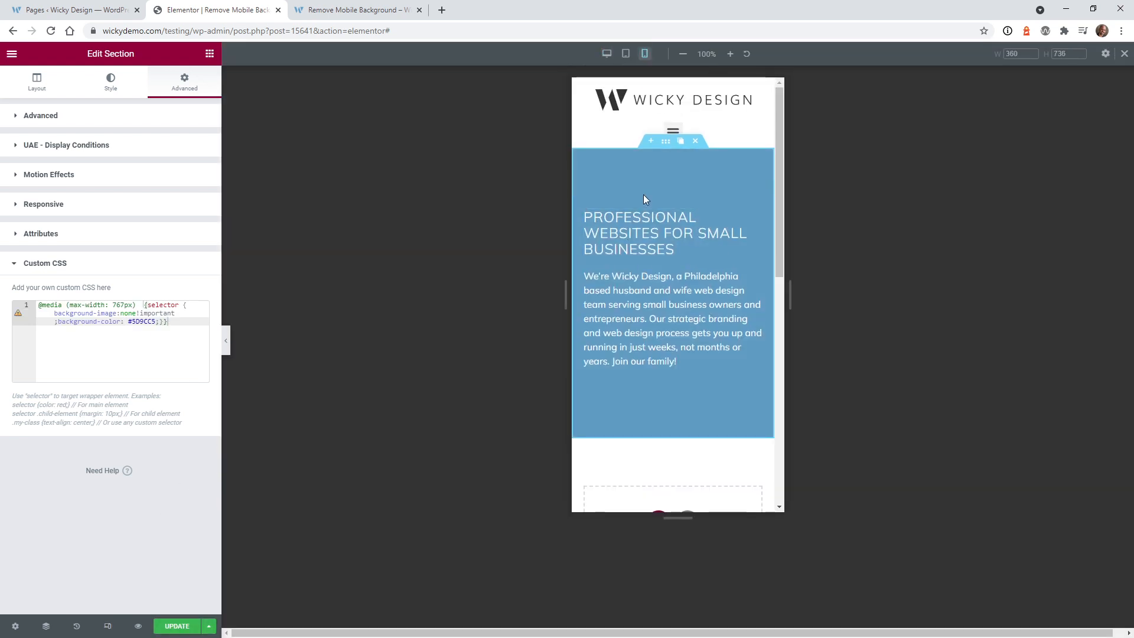
{"action": "left_click", "coordinate": [625, 54]}
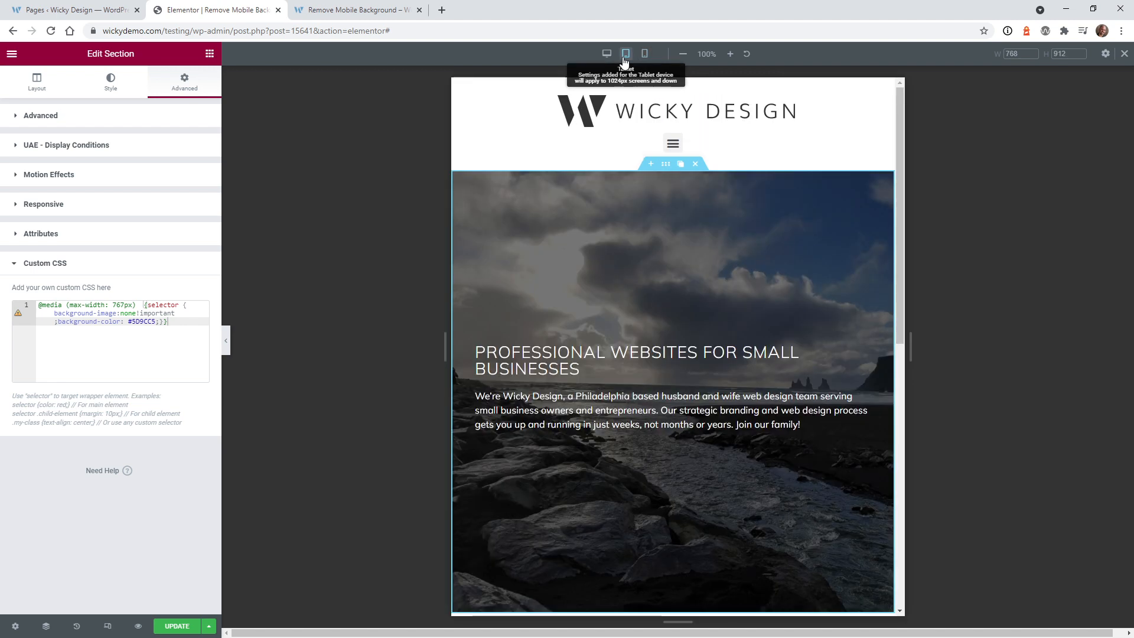
{"action": "left_click", "coordinate": [643, 53]}
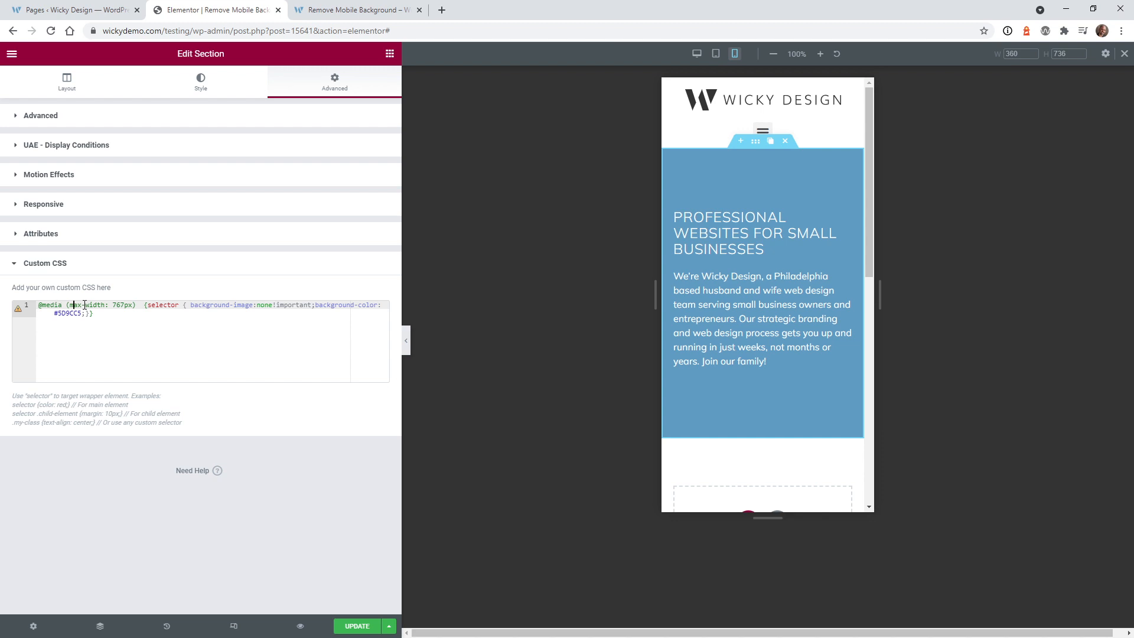
Step: Confirm the Mobile breakpoint in Site Settings > Layout is 767px, then return to the elements list
{"action": "left_click", "coordinate": [91, 315]}
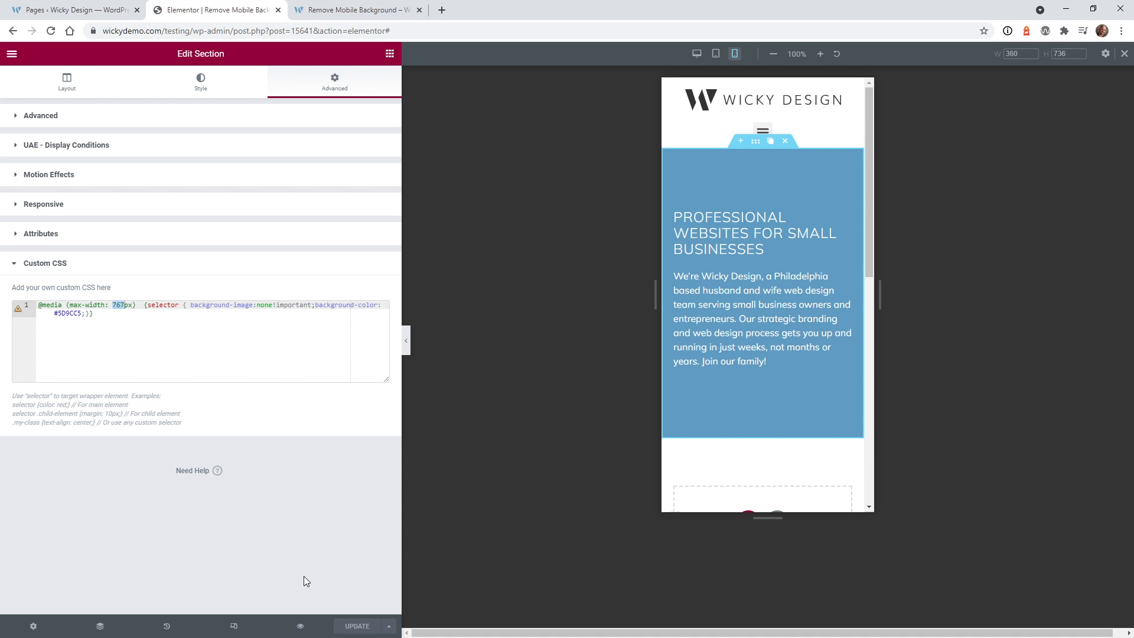
{"action": "left_click", "coordinate": [12, 54]}
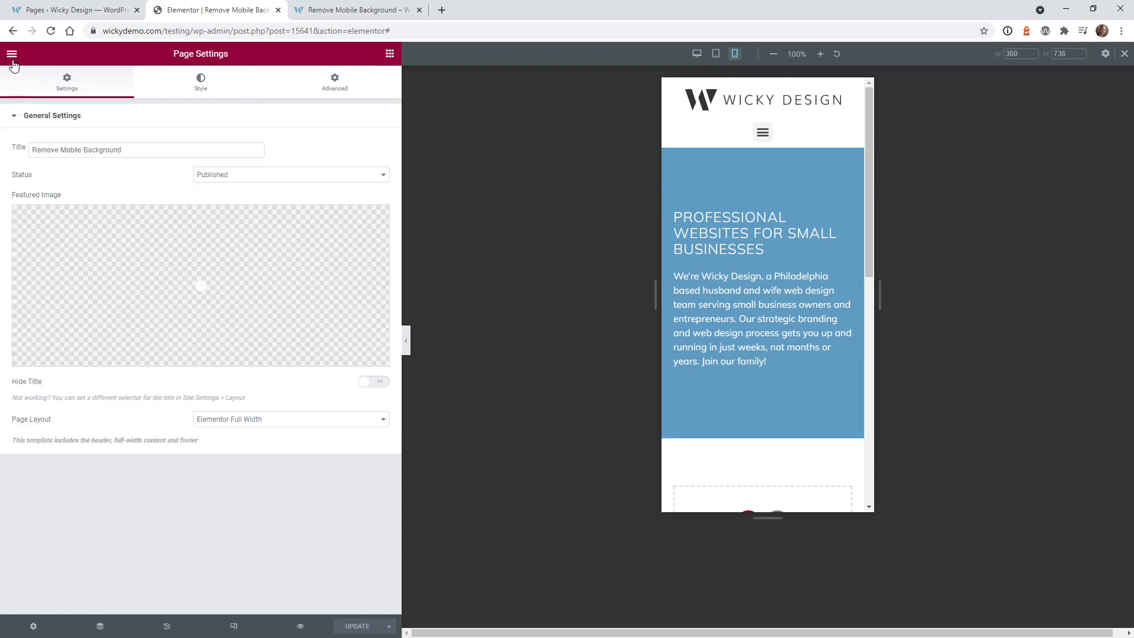
{"action": "left_click", "coordinate": [12, 53]}
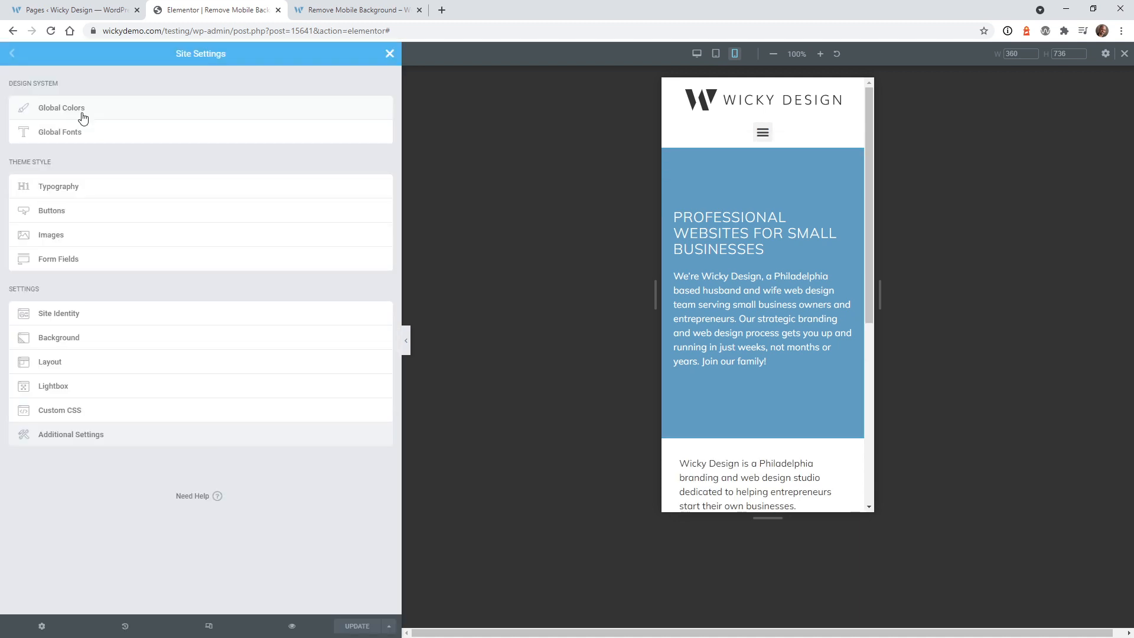
{"action": "left_click", "coordinate": [50, 362]}
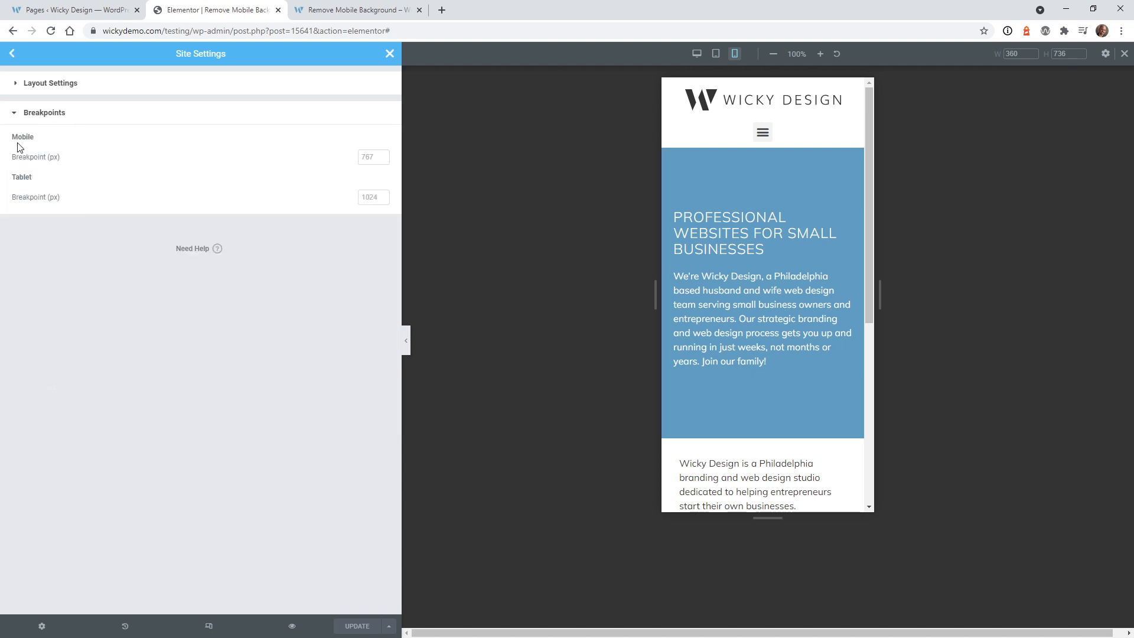
{"action": "left_click", "coordinate": [369, 158]}
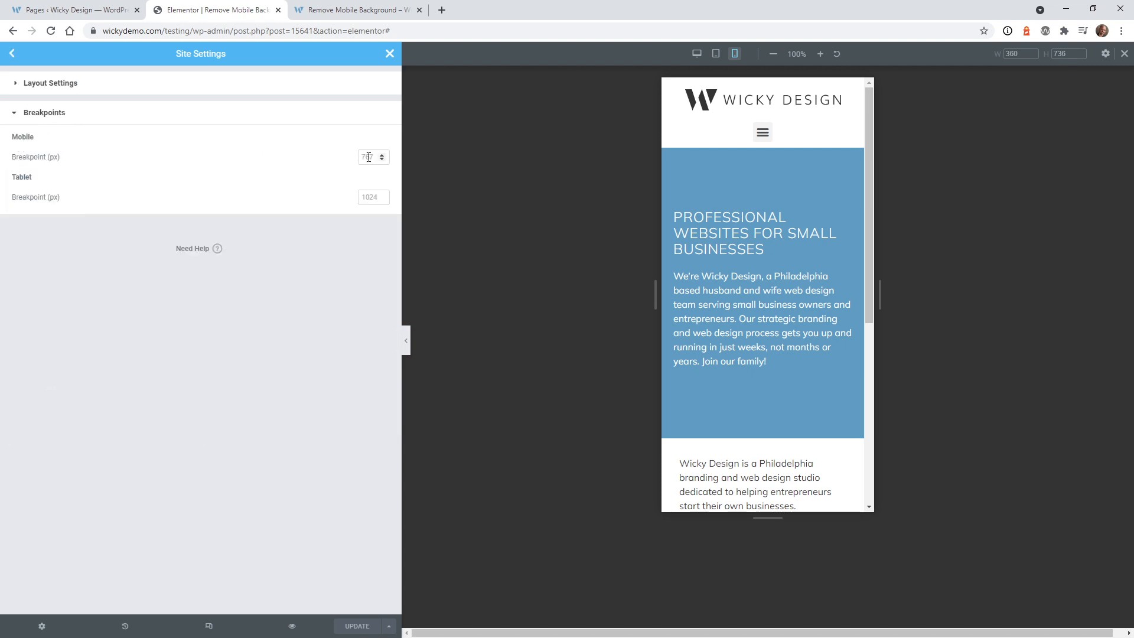
{"action": "type", "text": "767"}
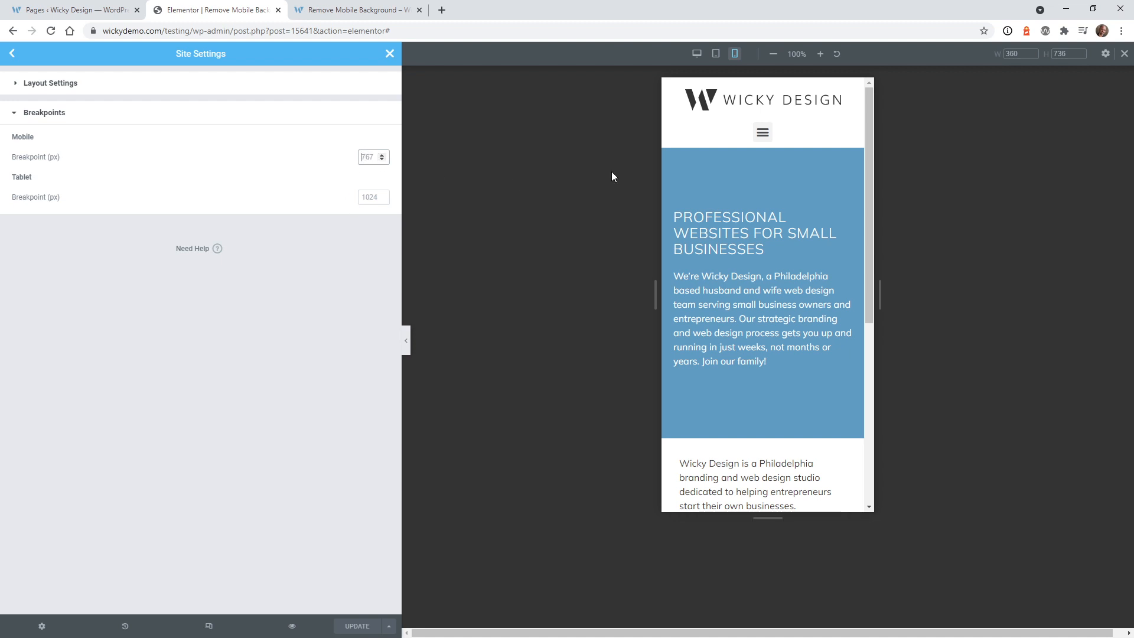
{"action": "mouse_move", "coordinate": [464, 224]}
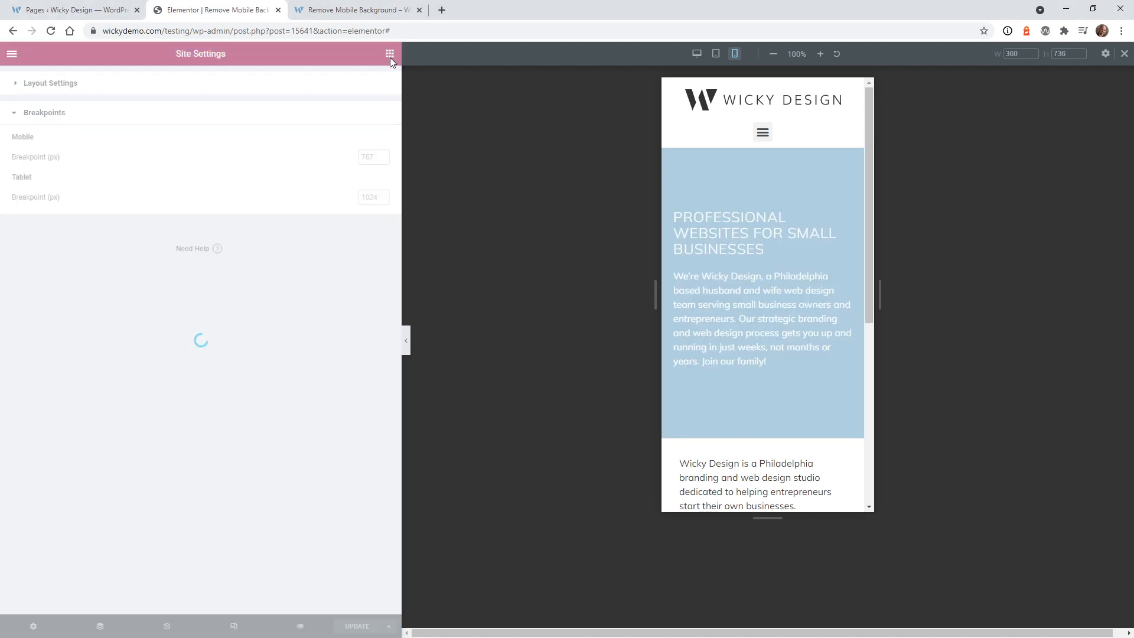
{"action": "left_click", "coordinate": [389, 53]}
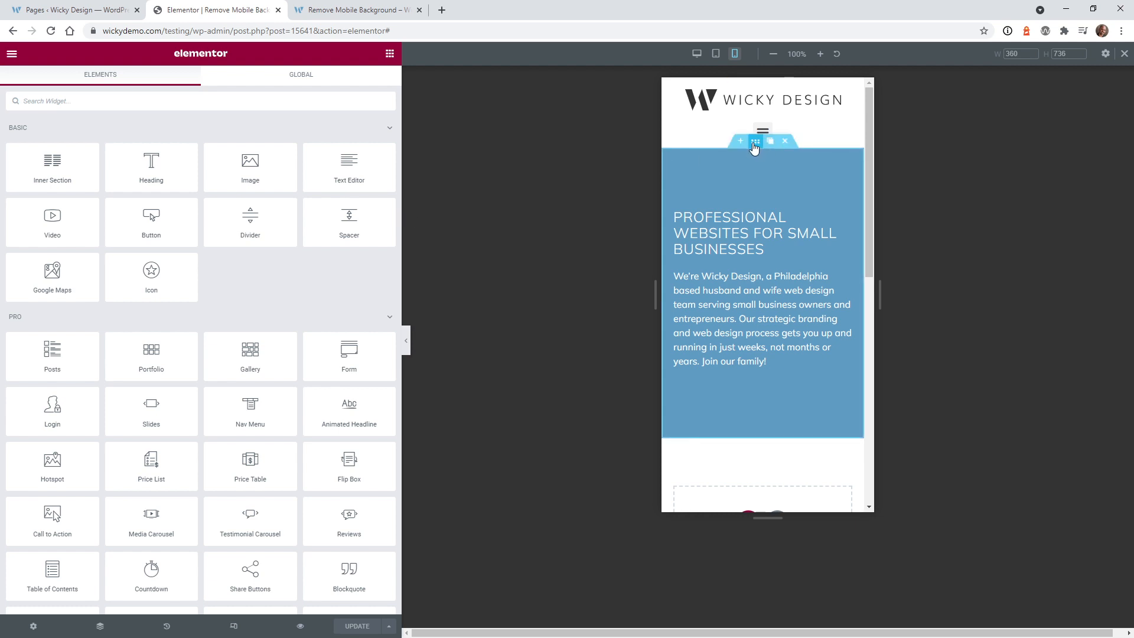
Step: Reselect the hero and delete !important from its mobile CSS so the seascape image returns
{"action": "left_click", "coordinate": [755, 142]}
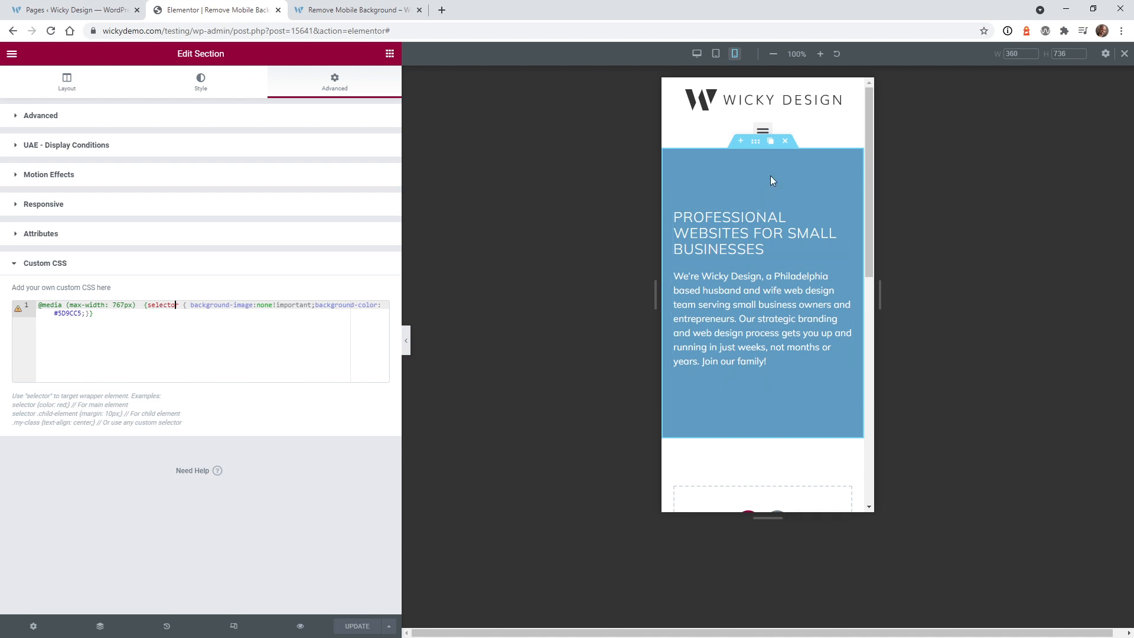
{"action": "mouse_move", "coordinate": [149, 397]}
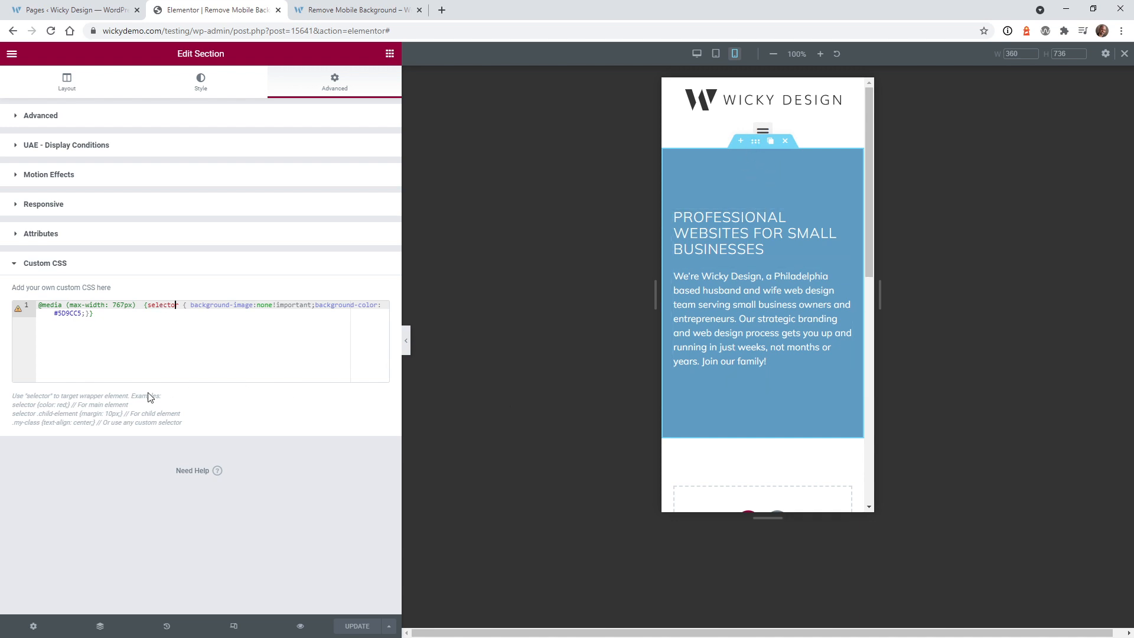
{"action": "left_click_drag", "start_coordinate": [25, 396], "coordinate": [112, 423]}
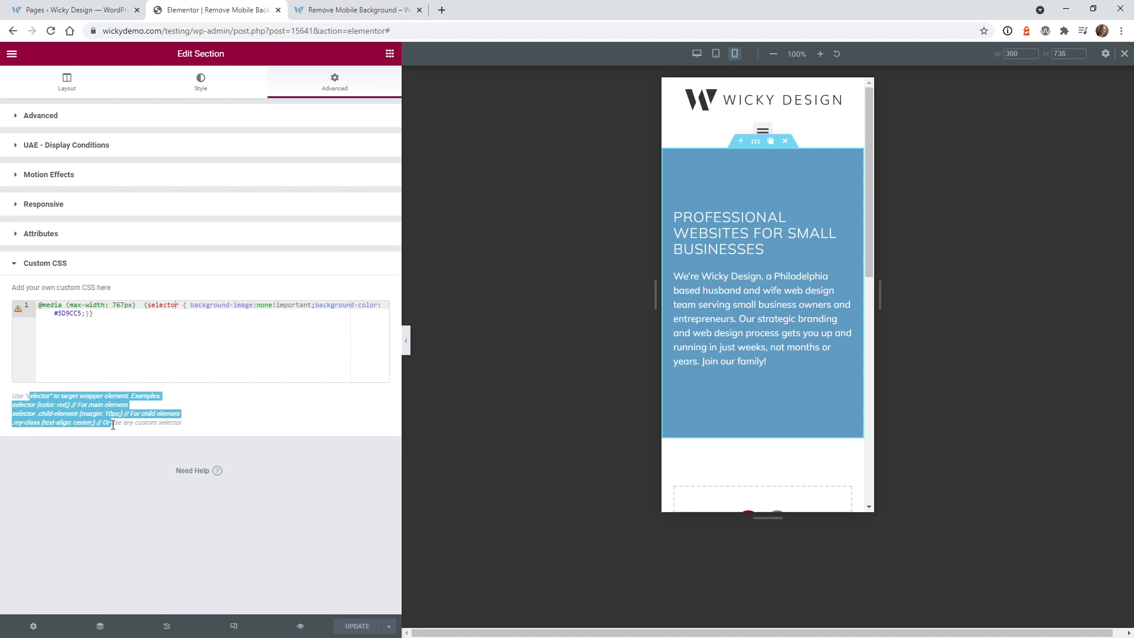
{"action": "left_click", "coordinate": [86, 340]}
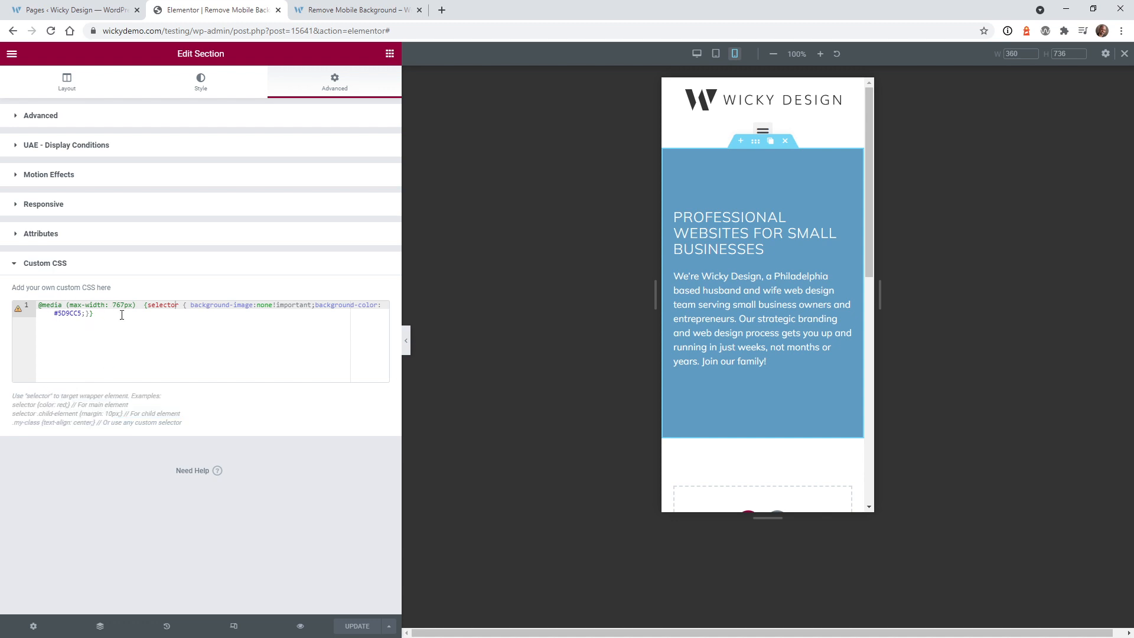
{"action": "mouse_move", "coordinate": [769, 193]}
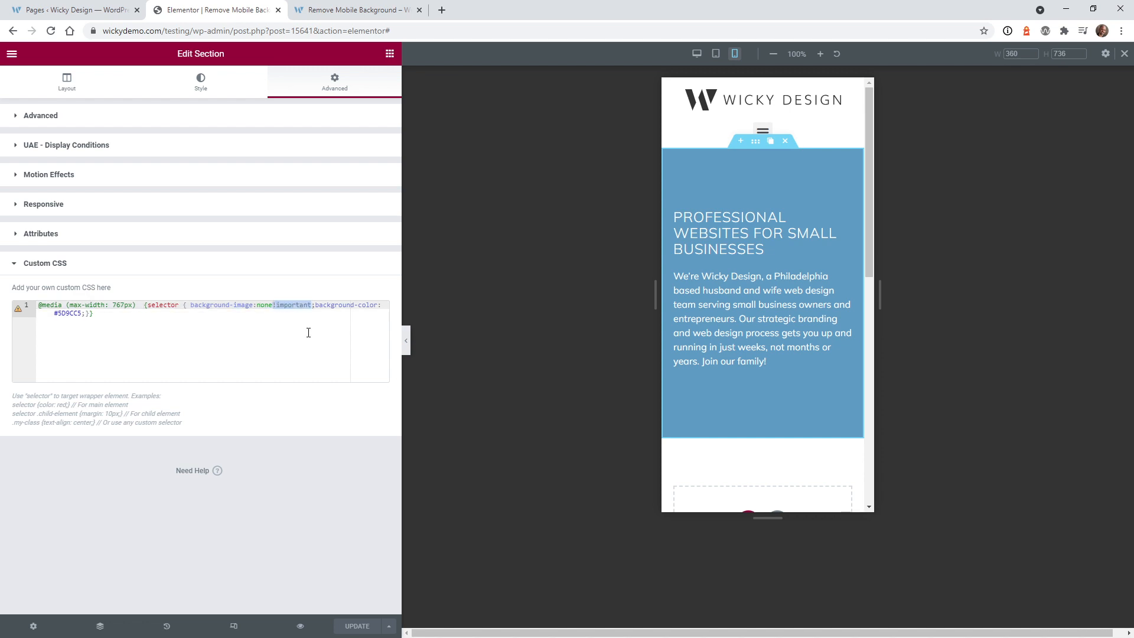
{"action": "left_click", "coordinate": [286, 305]}
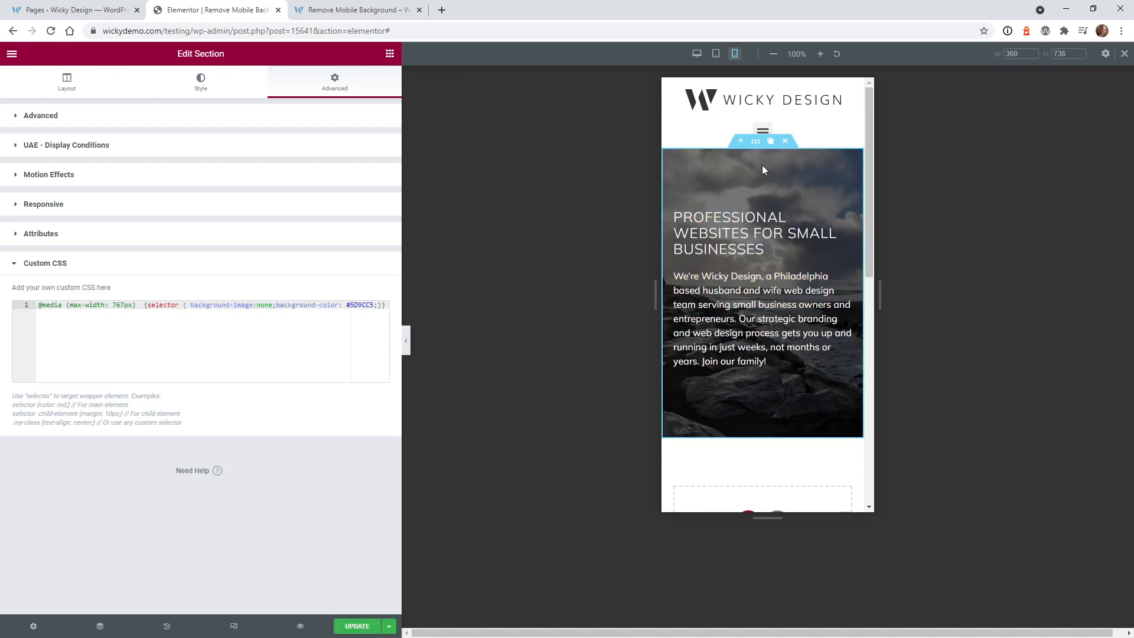
Step: Retype !important, briefly try background colour #333, then revert to #5D9CC5
{"action": "type", "text": "!important"}
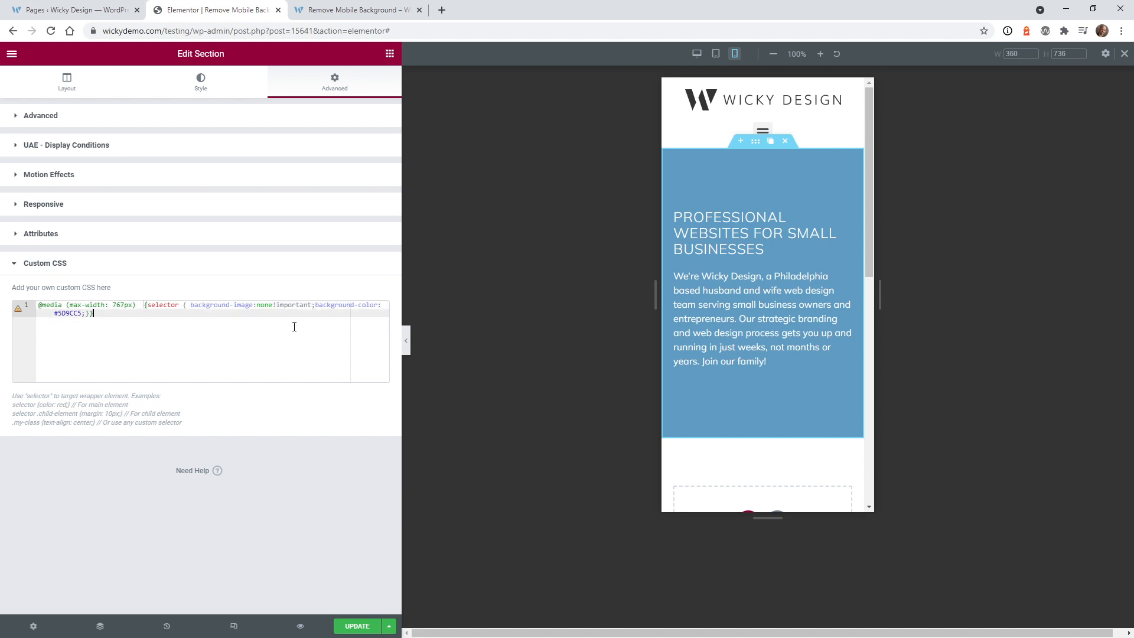
{"action": "mouse_move", "coordinate": [319, 305]}
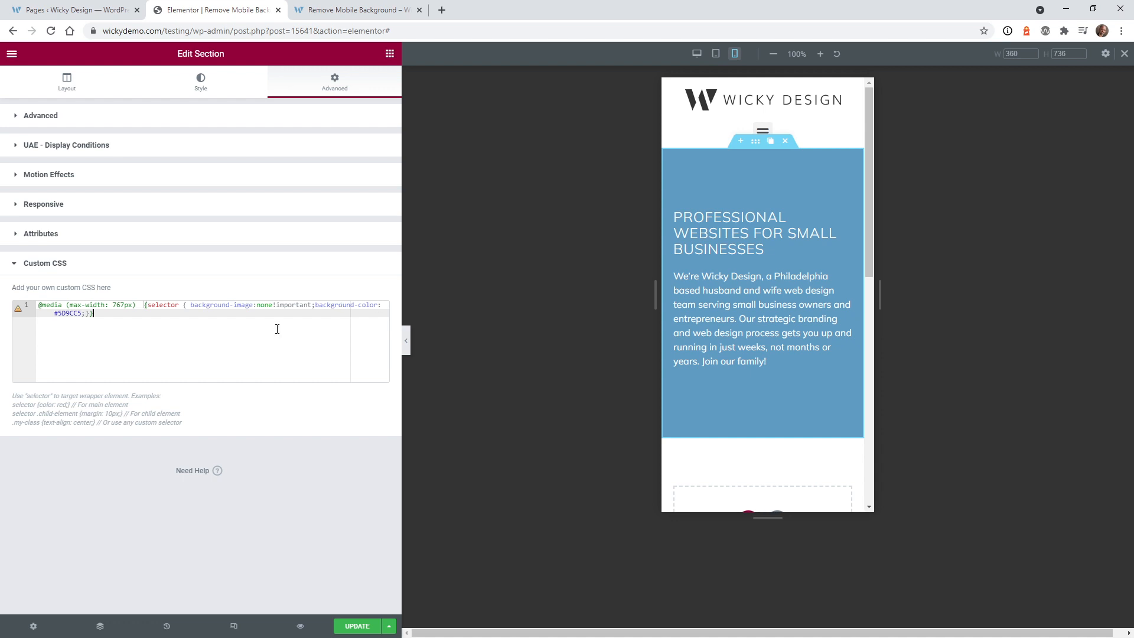
{"action": "double_click", "coordinate": [69, 313]}
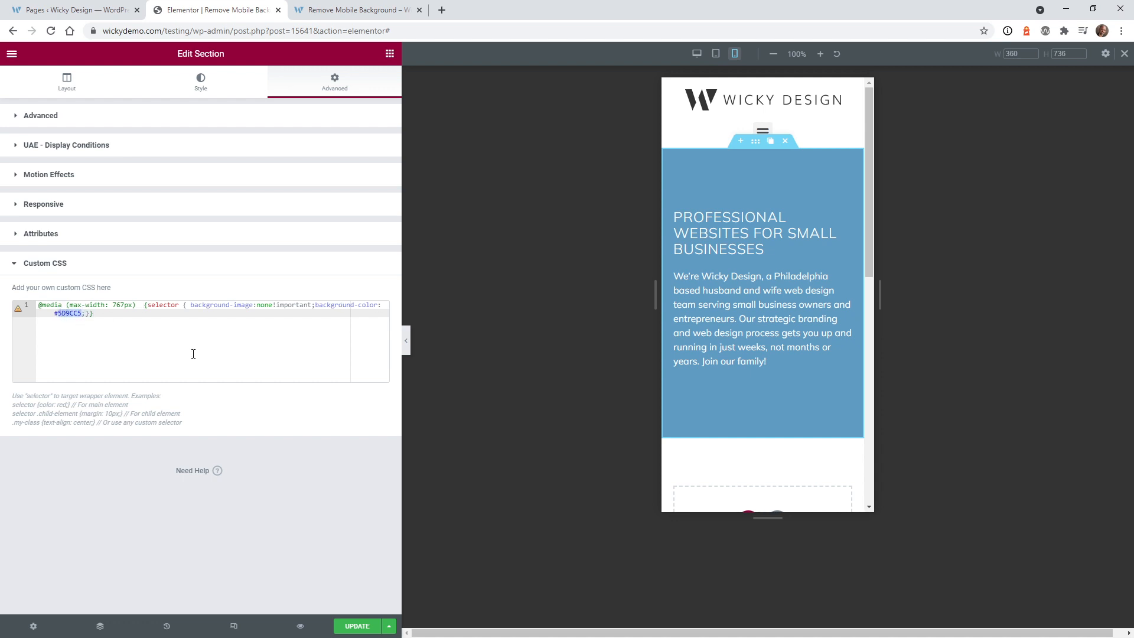
{"action": "type", "text": "#333"}
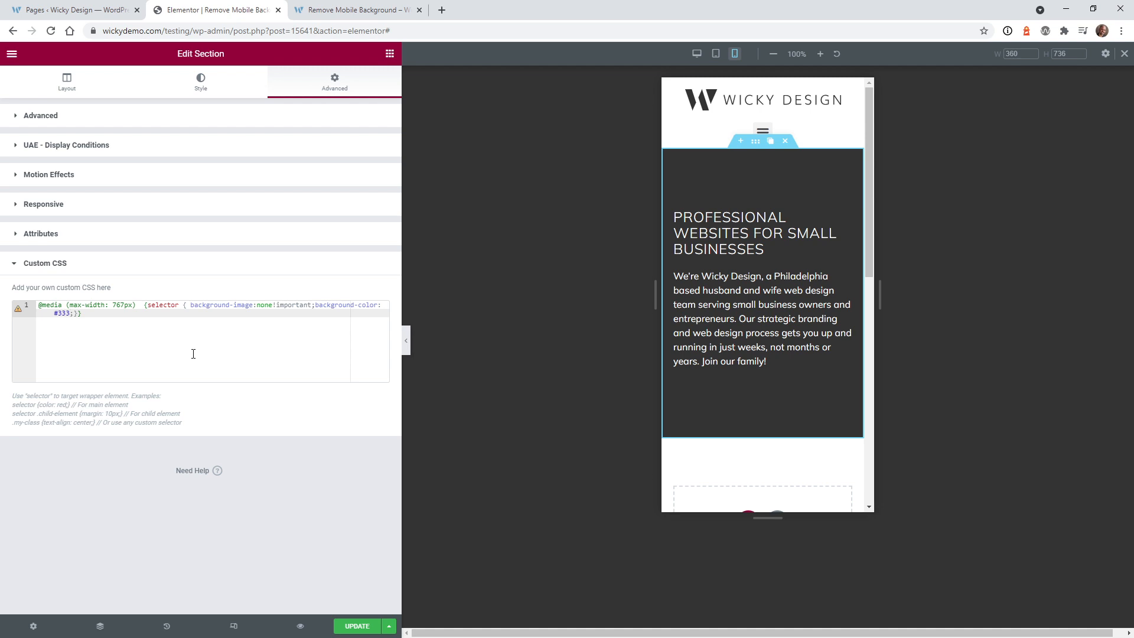
{"action": "type", "text": "5D9CC5"}
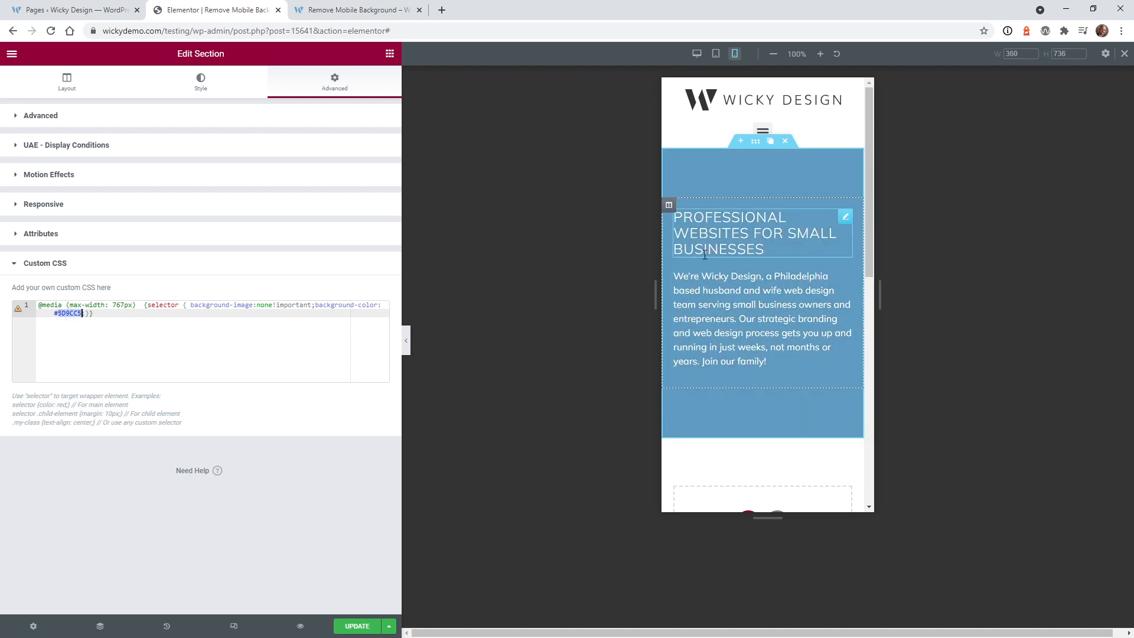
Step: Shrink the live page below 767px in DevTools to see the solid blue hero
{"action": "left_click", "coordinate": [356, 625]}
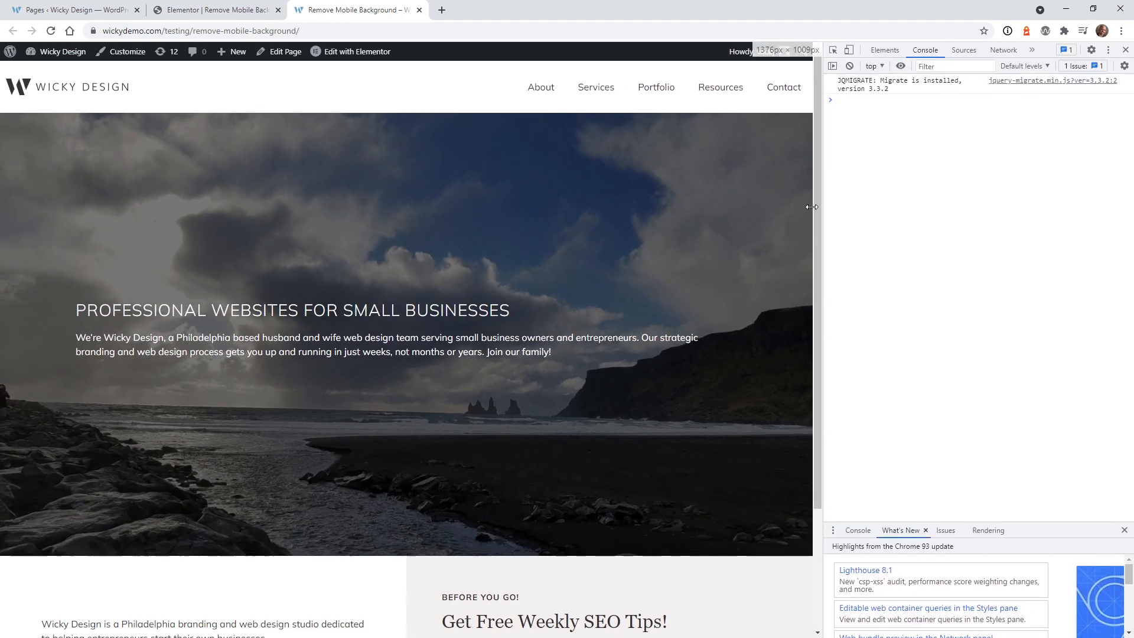
{"action": "left_click_drag", "start_coordinate": [812, 208], "coordinate": [530, 214]}
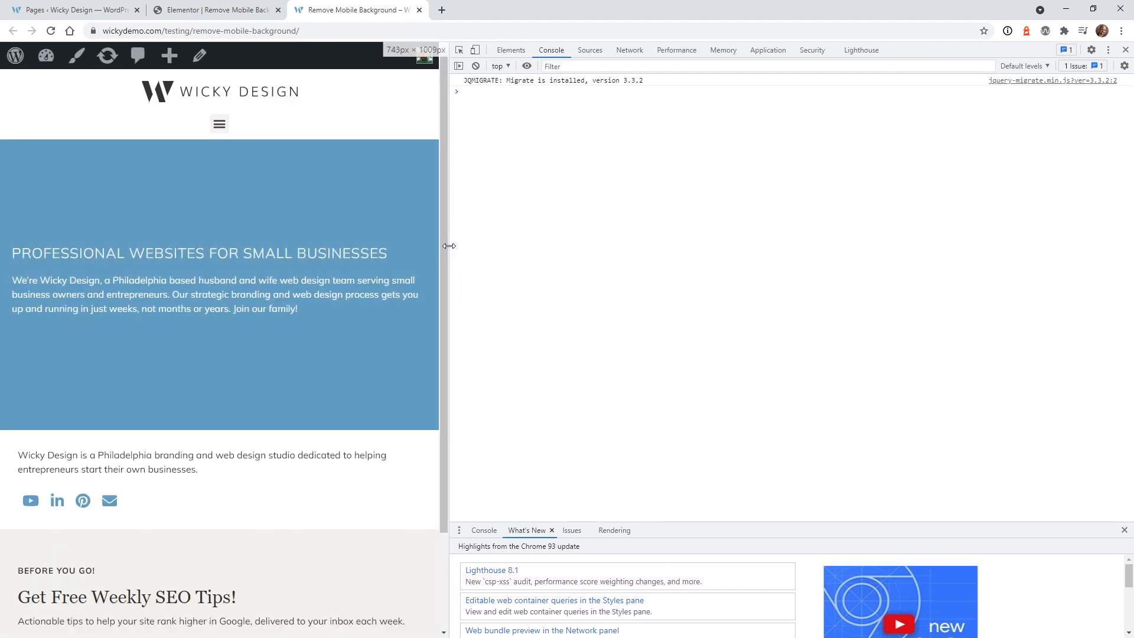
{"action": "left_click_drag", "start_coordinate": [448, 245], "coordinate": [447, 248]}
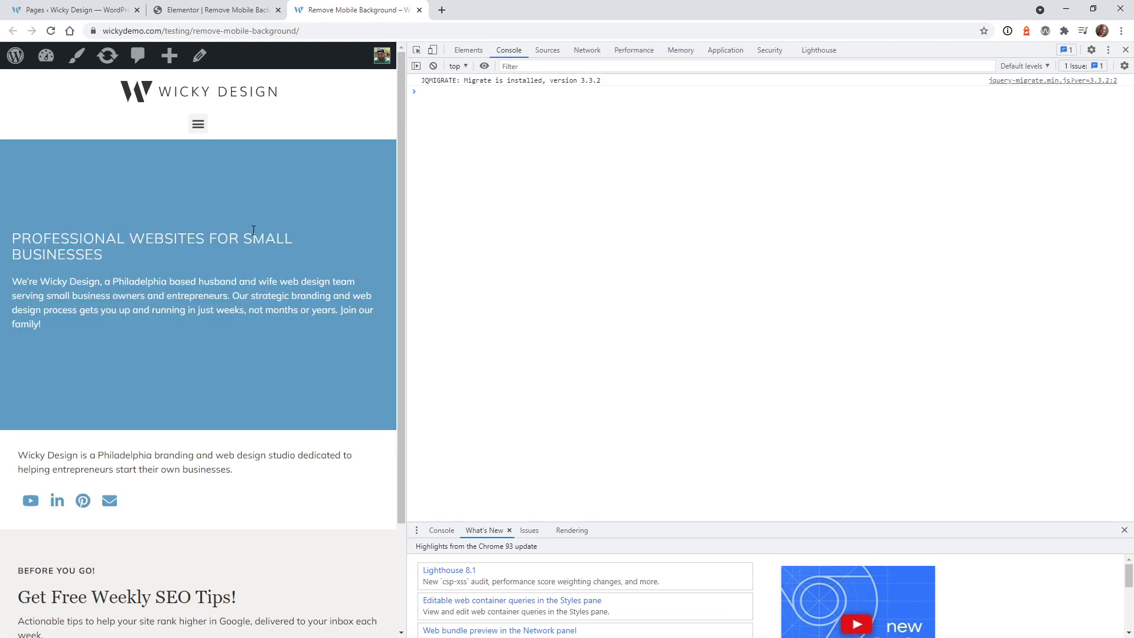
{"action": "mouse_move", "coordinate": [220, 348]}
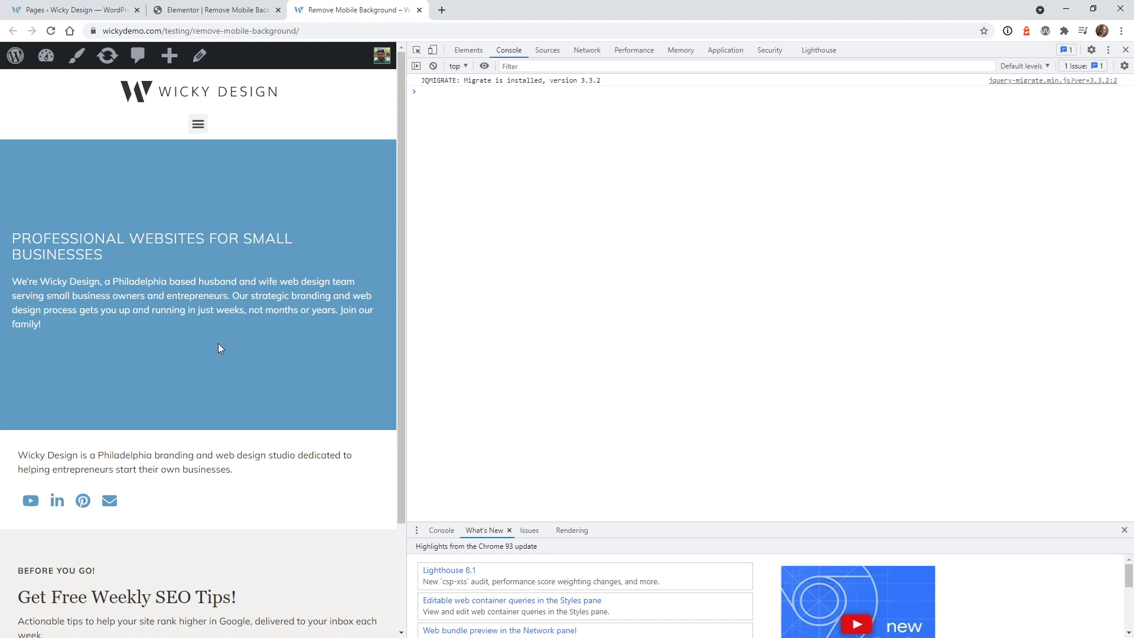
{"action": "mouse_move", "coordinate": [162, 279]}
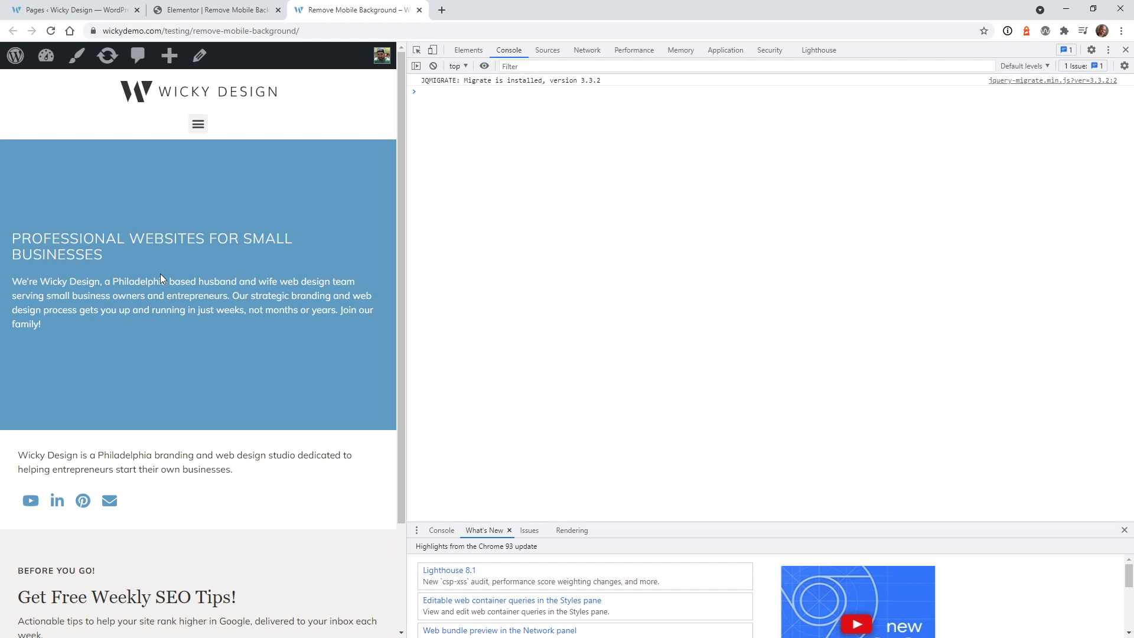
{"action": "mouse_move", "coordinate": [194, 185]}
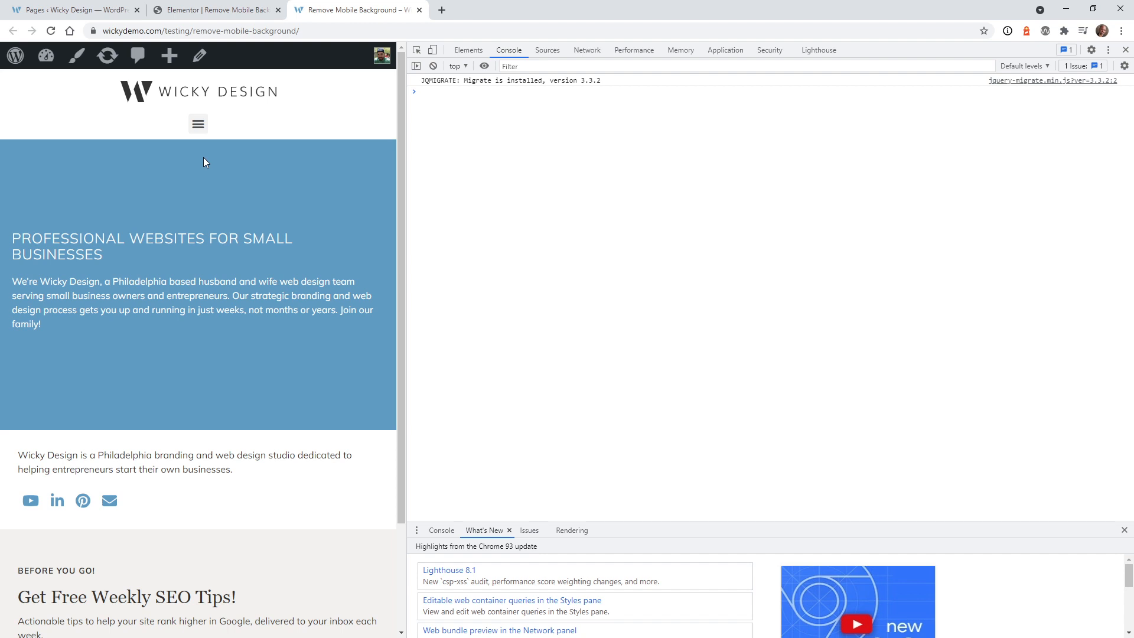
{"action": "left_click", "coordinate": [354, 10]}
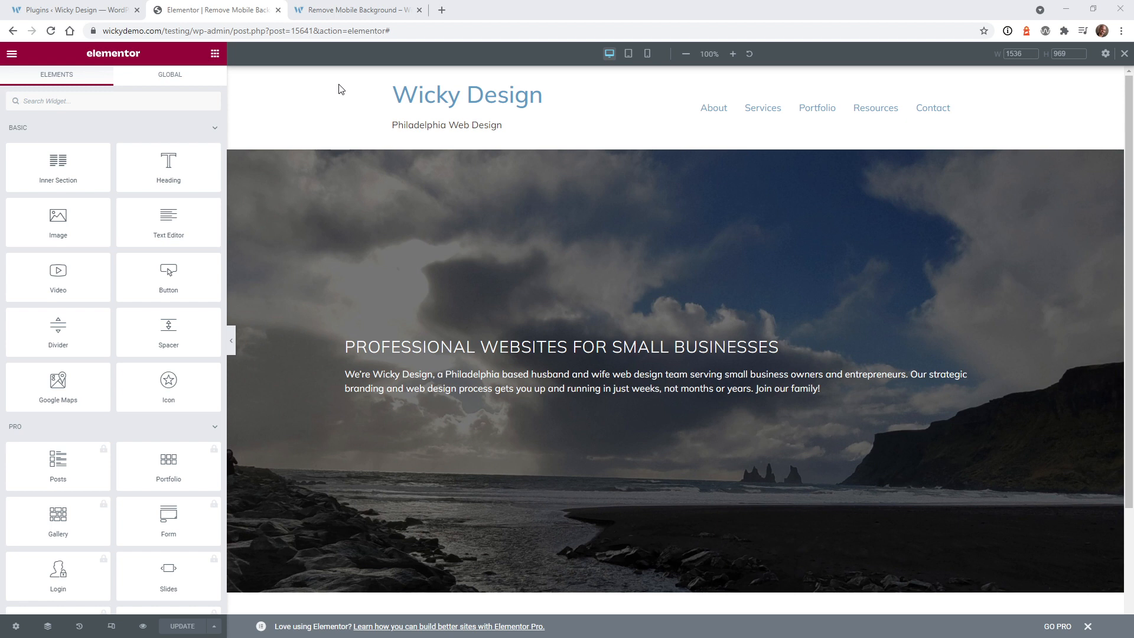
Step: Open the hero section's Advanced tab and Custom CSS, showing its mobilebg CSS class
{"action": "left_click", "coordinate": [673, 150]}
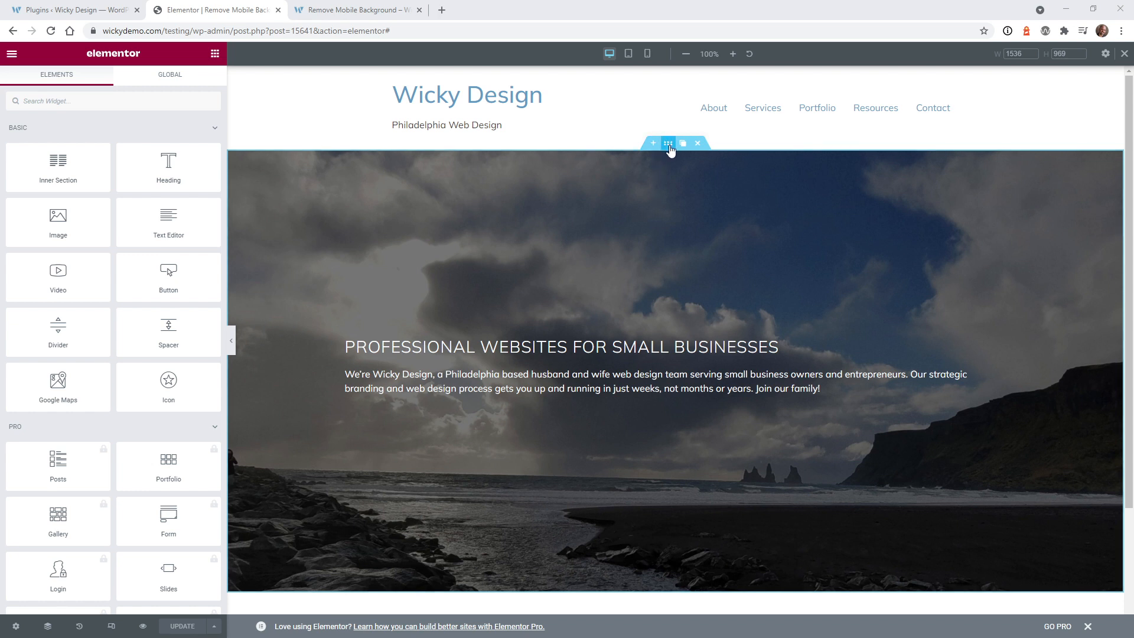
{"action": "left_click", "coordinate": [667, 142]}
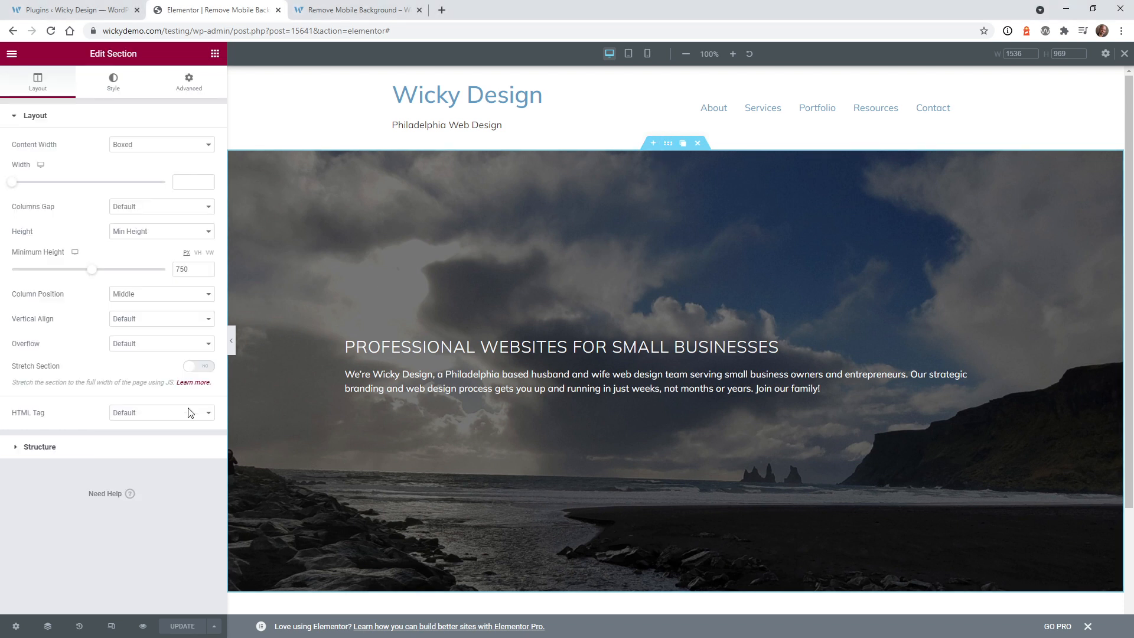
{"action": "left_click", "coordinate": [188, 80]}
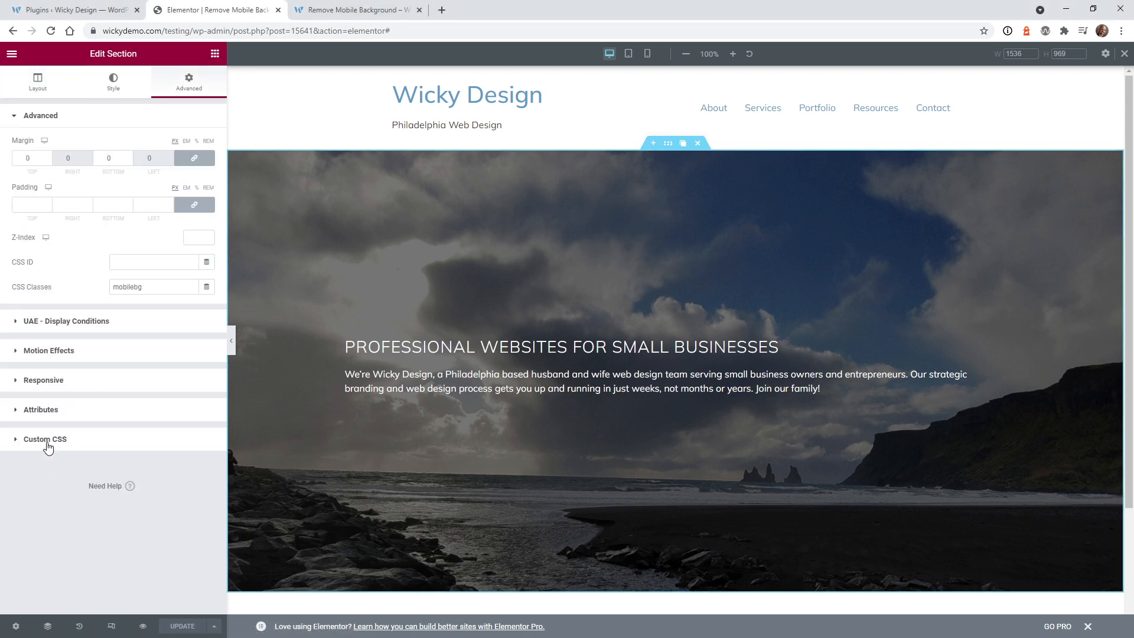
{"action": "left_click", "coordinate": [45, 439]}
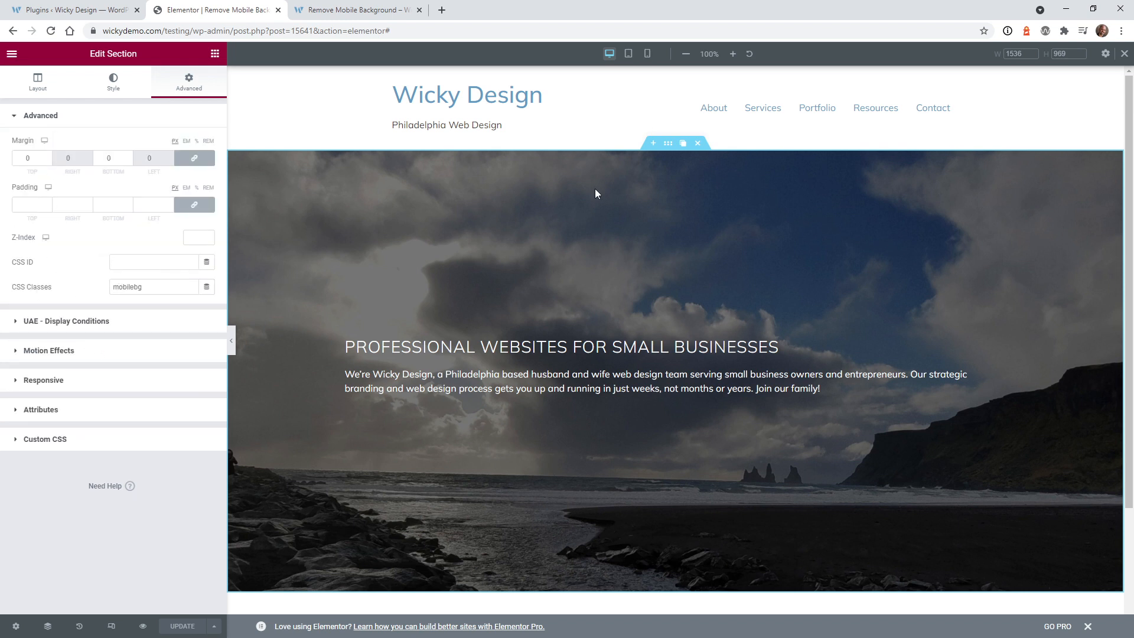
{"action": "mouse_move", "coordinate": [28, 289]}
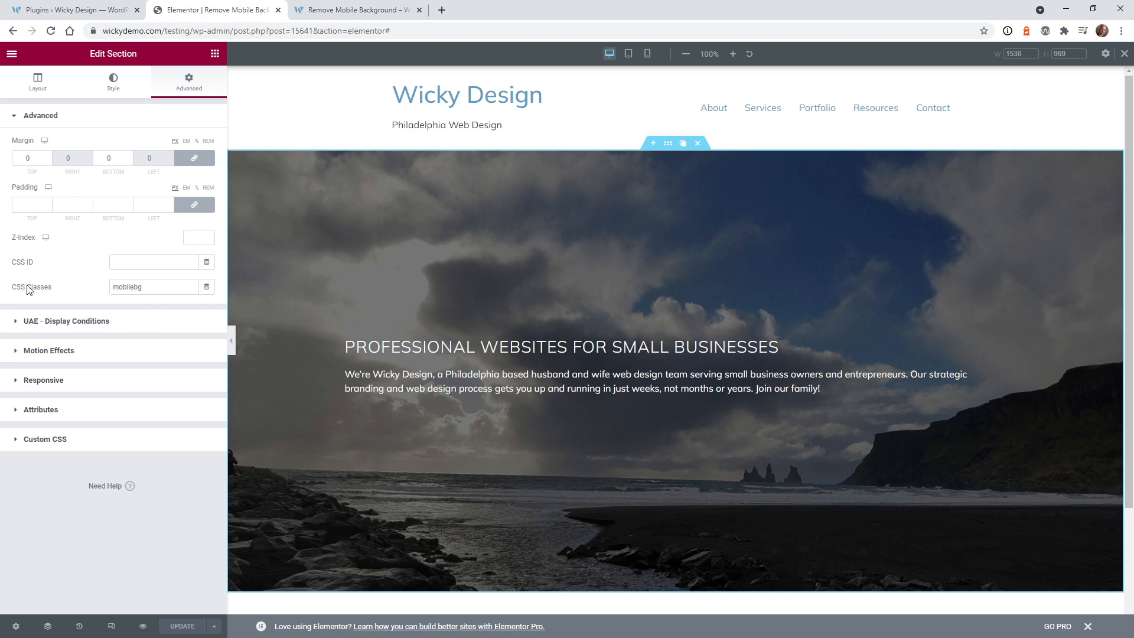
{"action": "mouse_move", "coordinate": [19, 291]}
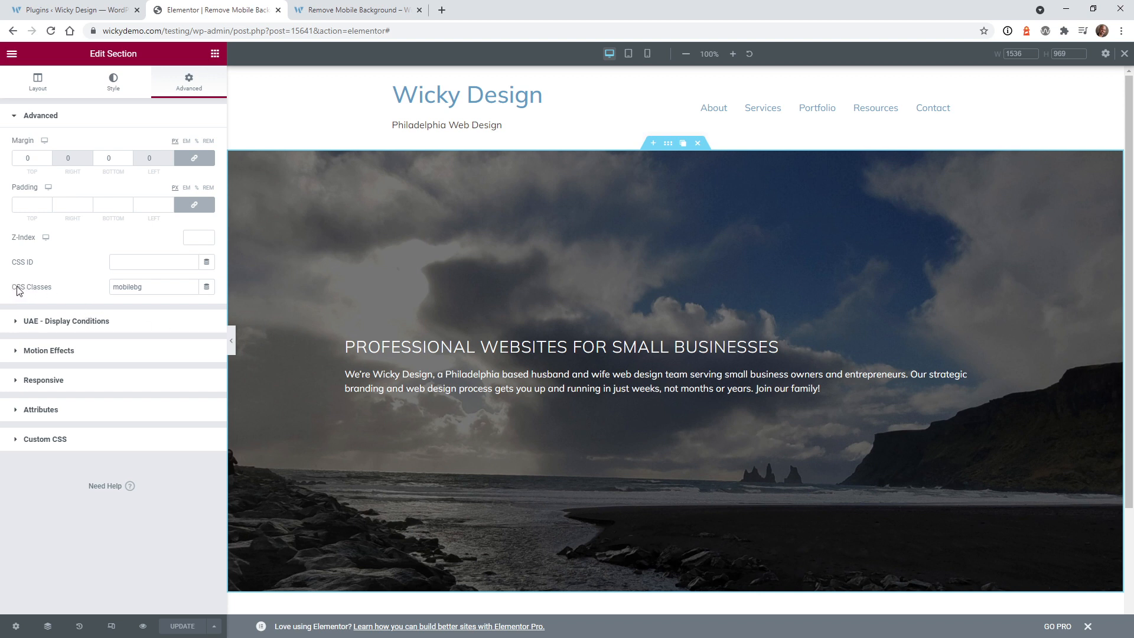
{"action": "left_click", "coordinate": [152, 287]}
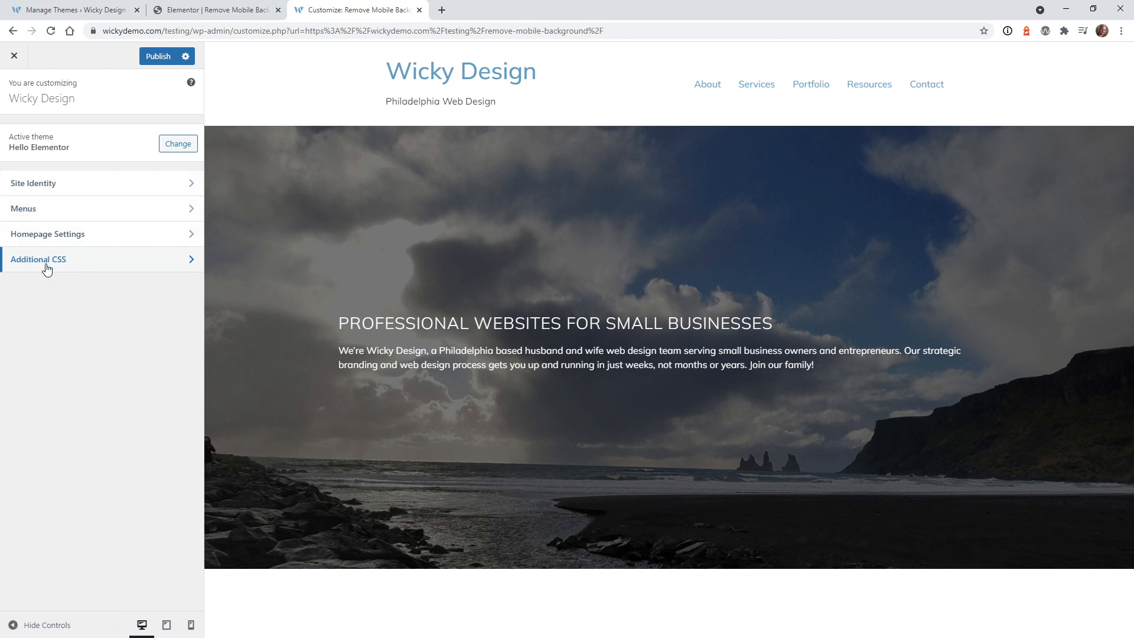
{"action": "mouse_move", "coordinate": [72, 264]}
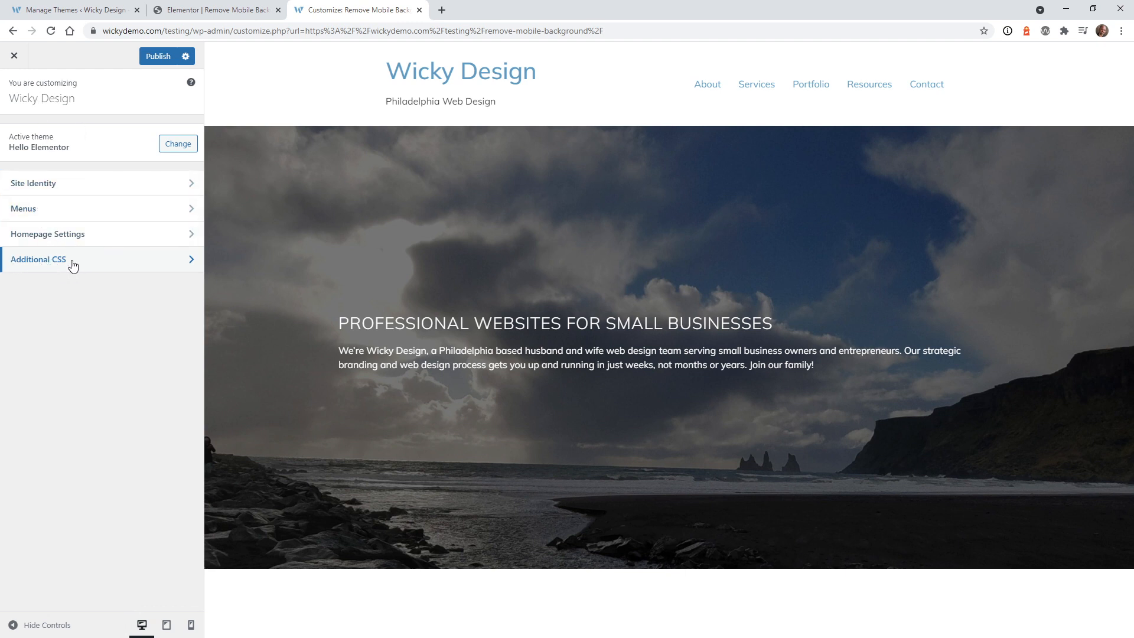
Step: Open the Additional CSS panel in the WordPress Customizer
{"action": "left_click", "coordinate": [38, 259]}
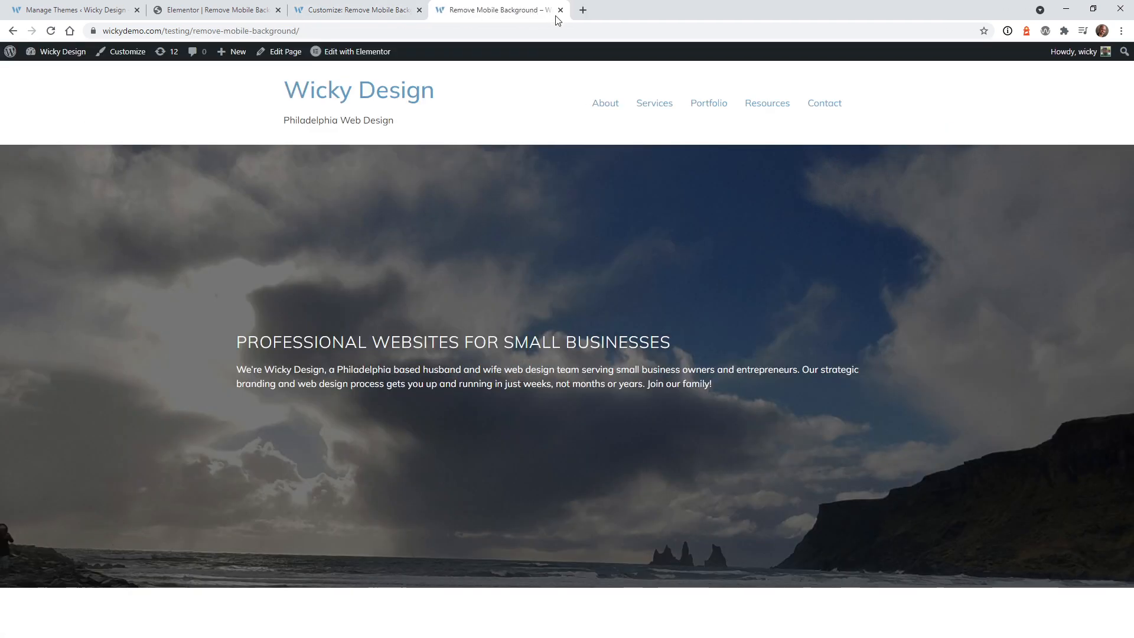
{"action": "mouse_move", "coordinate": [468, 303]}
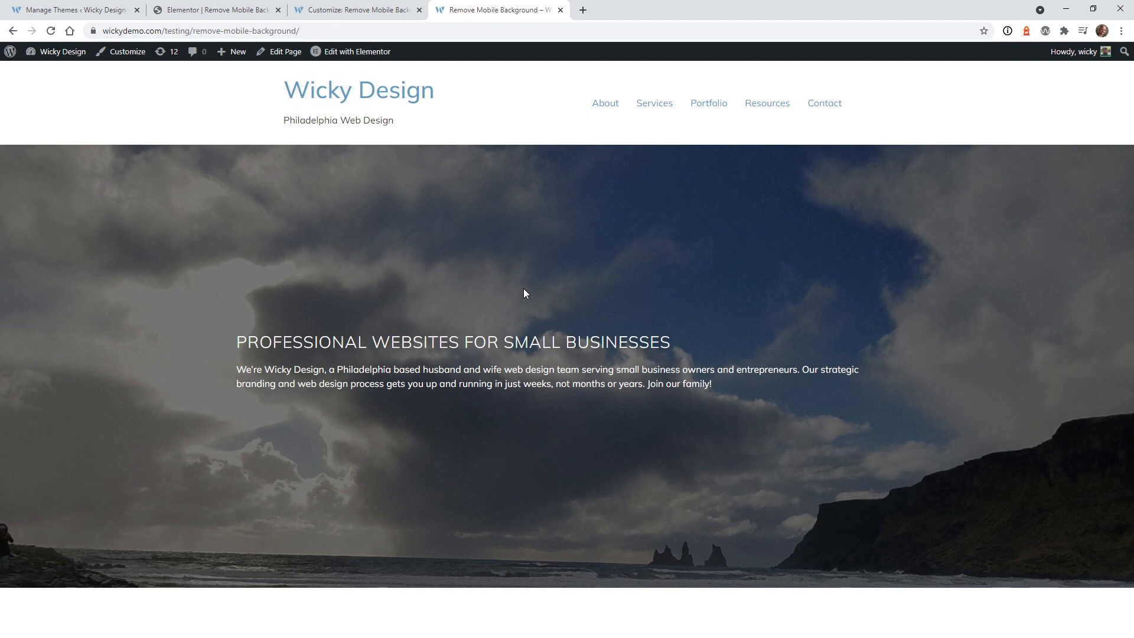
Step: Open DevTools with F12 and shrink the live page to phone width, showing a solid blue hero
{"action": "key", "text": "F12"}
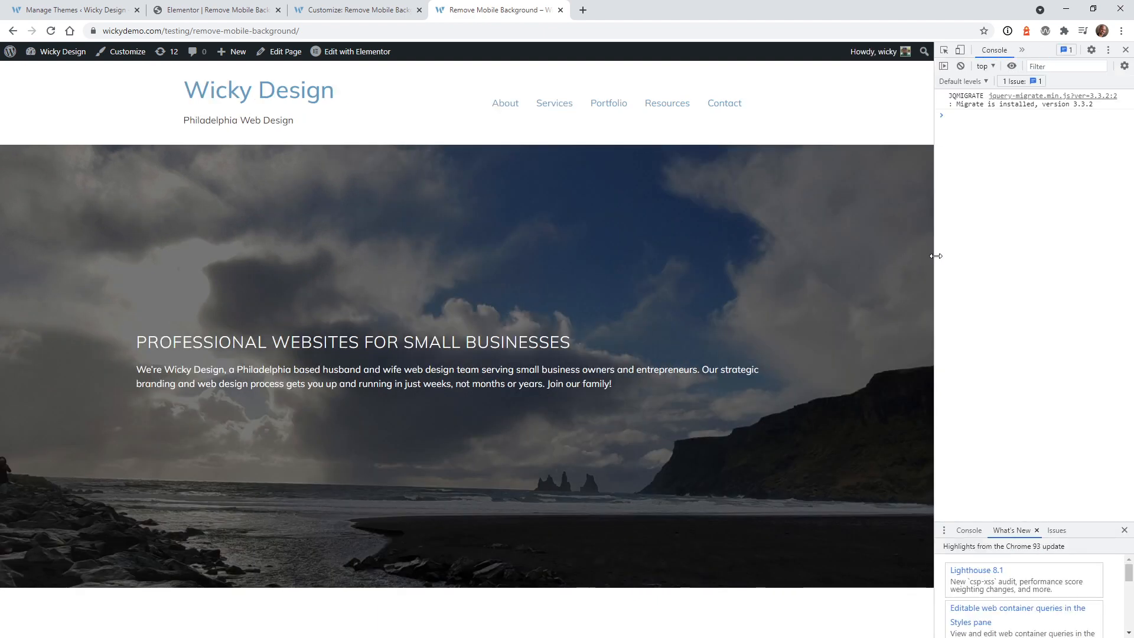
{"action": "left_click_drag", "start_coordinate": [935, 256], "coordinate": [516, 315]}
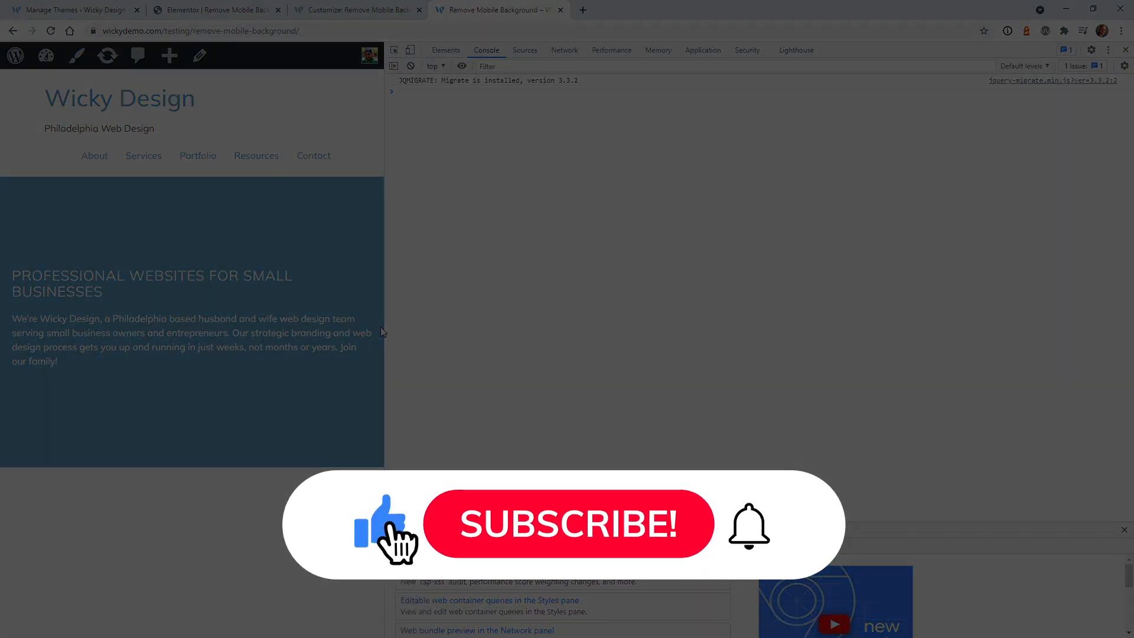
{"action": "left_click", "coordinate": [567, 523]}
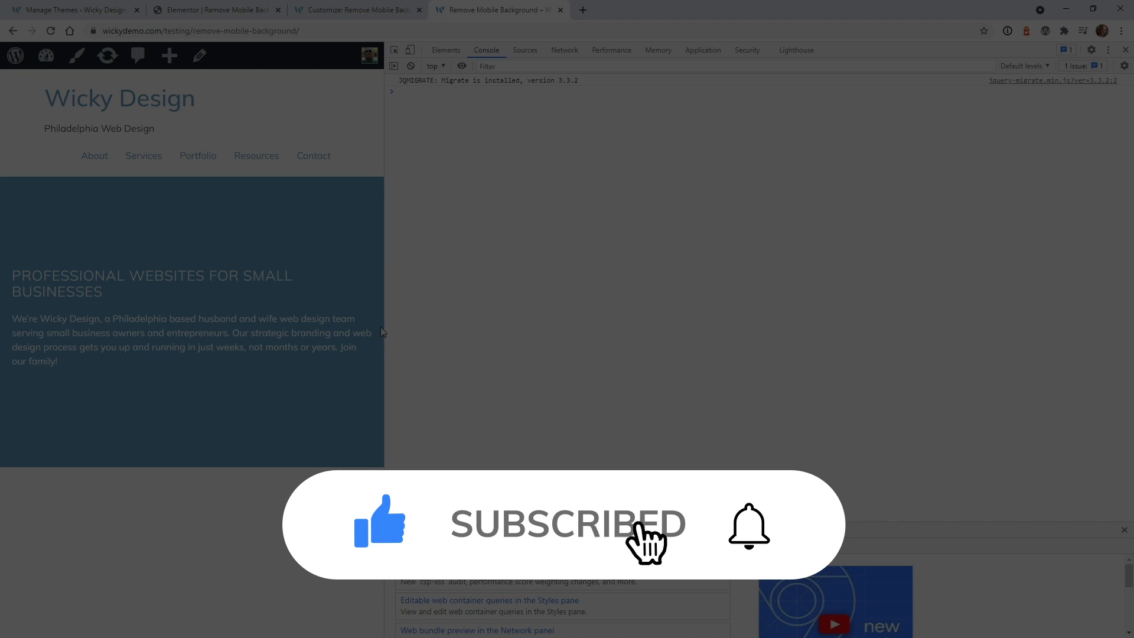